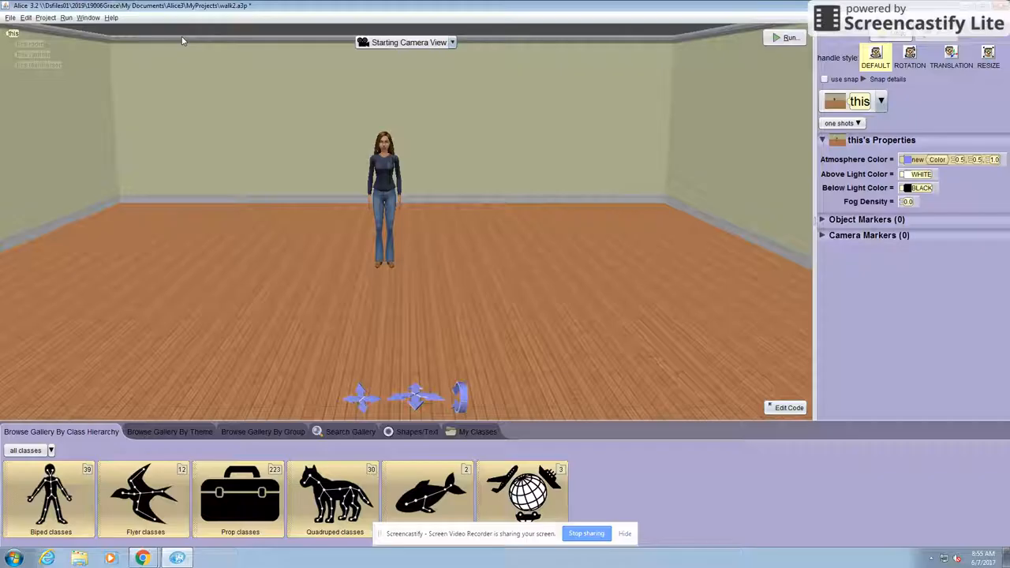
Step: Enter the code editor and show the Person class with its procedures
{"action": "left_click", "coordinate": [786, 38]}
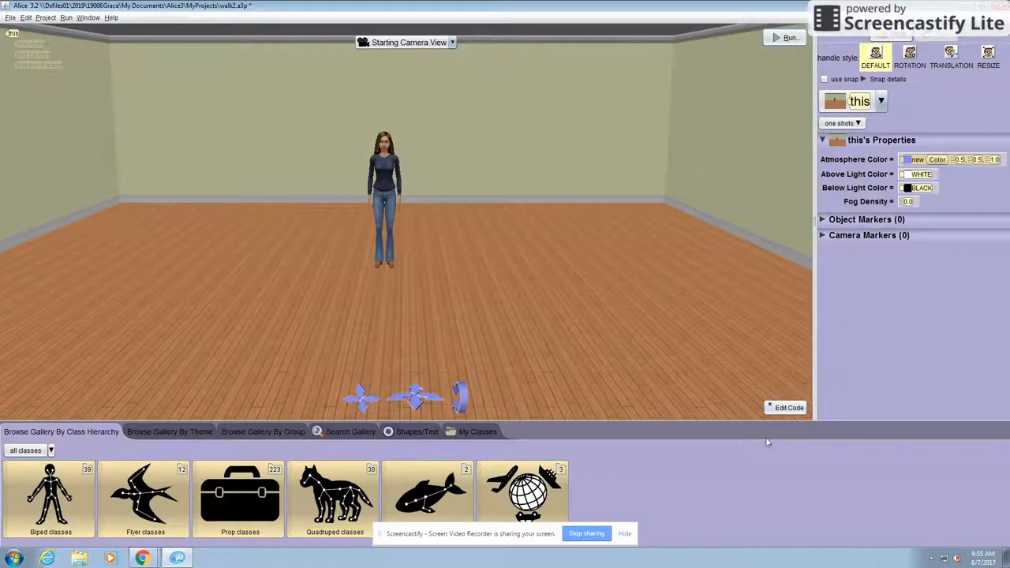
{"action": "left_click", "coordinate": [786, 407]}
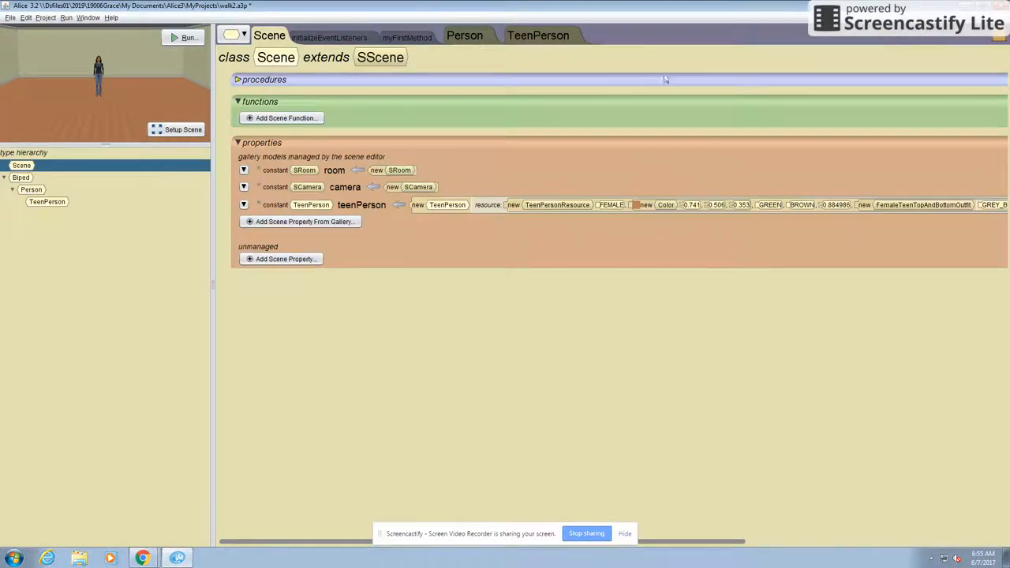
{"action": "left_click", "coordinate": [230, 34]}
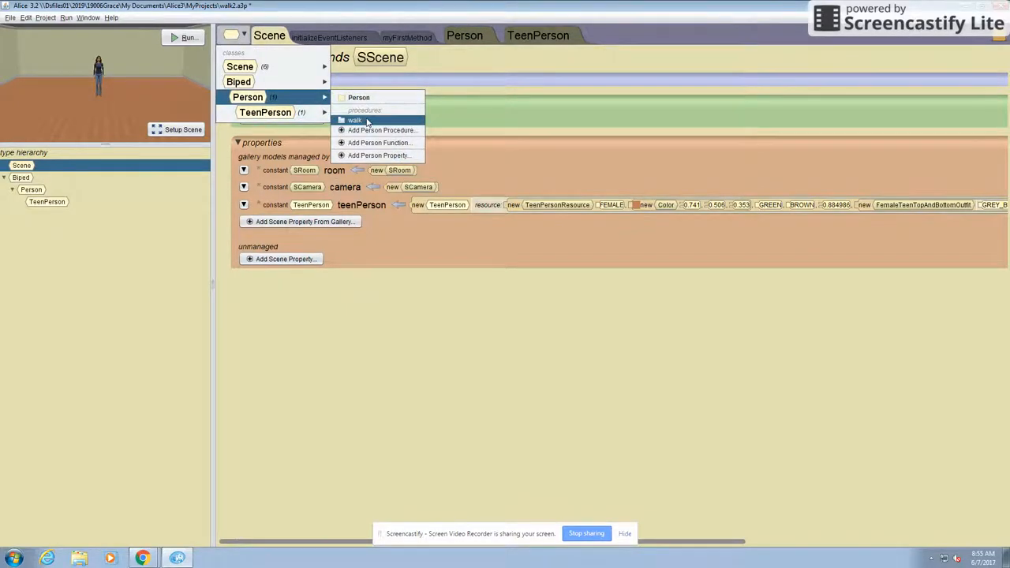
Step: Edit the walk procedure with a do-together block moving the person forward 0.5
{"action": "left_click", "coordinate": [354, 120]}
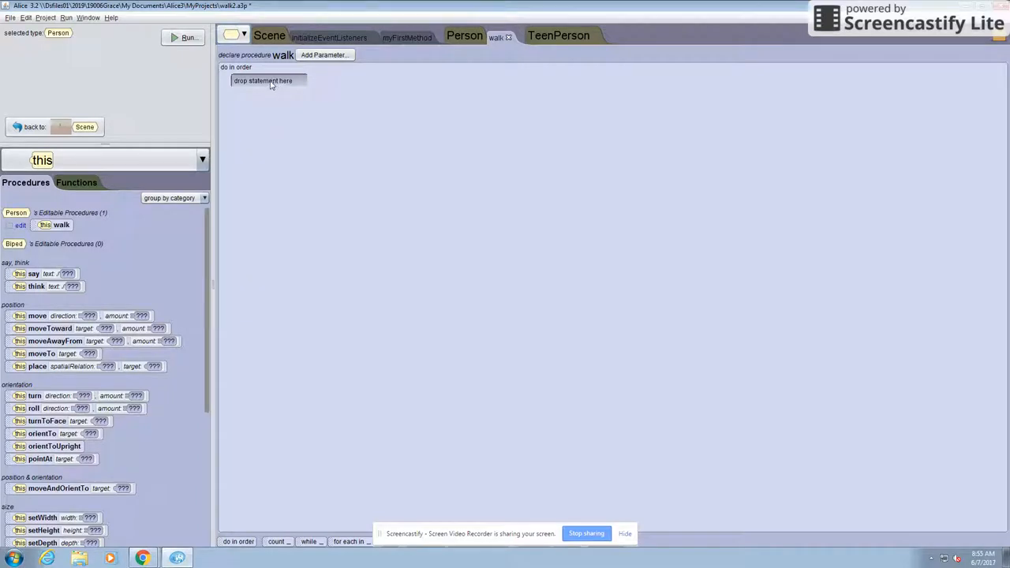
{"action": "mouse_move", "coordinate": [360, 521]}
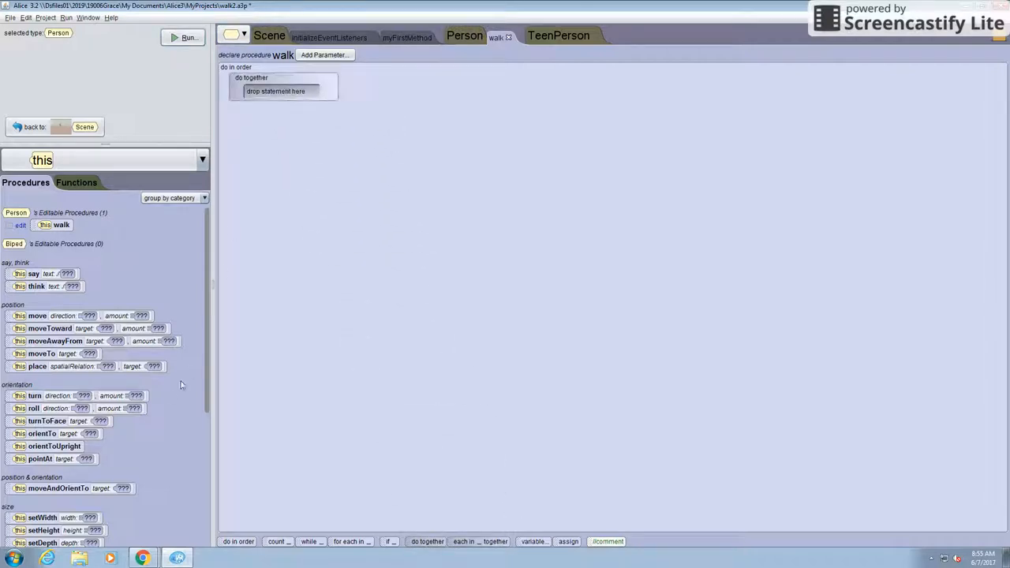
{"action": "mouse_move", "coordinate": [208, 281]}
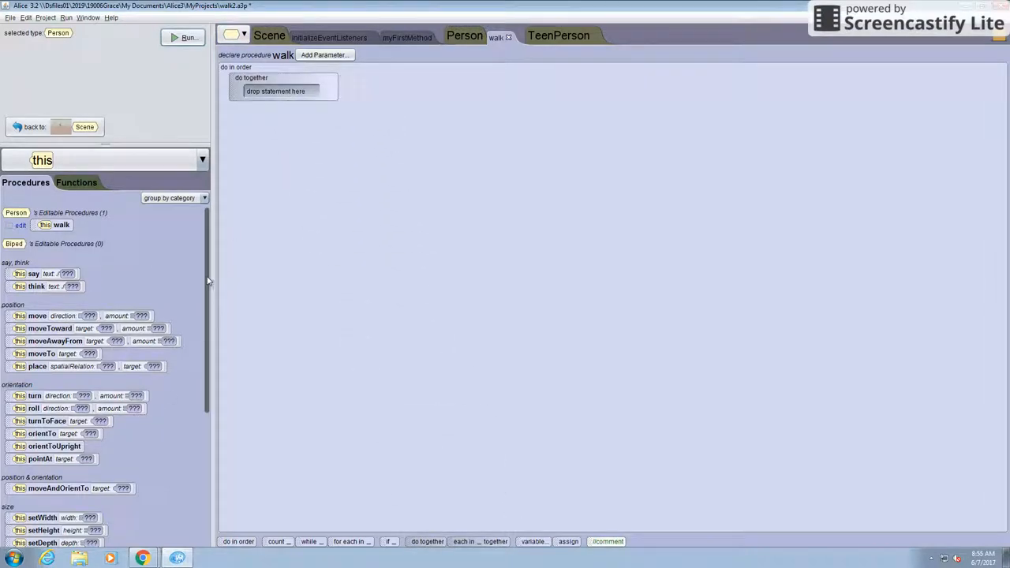
{"action": "scroll", "scroll_direction": "down", "scroll_amount": 3}
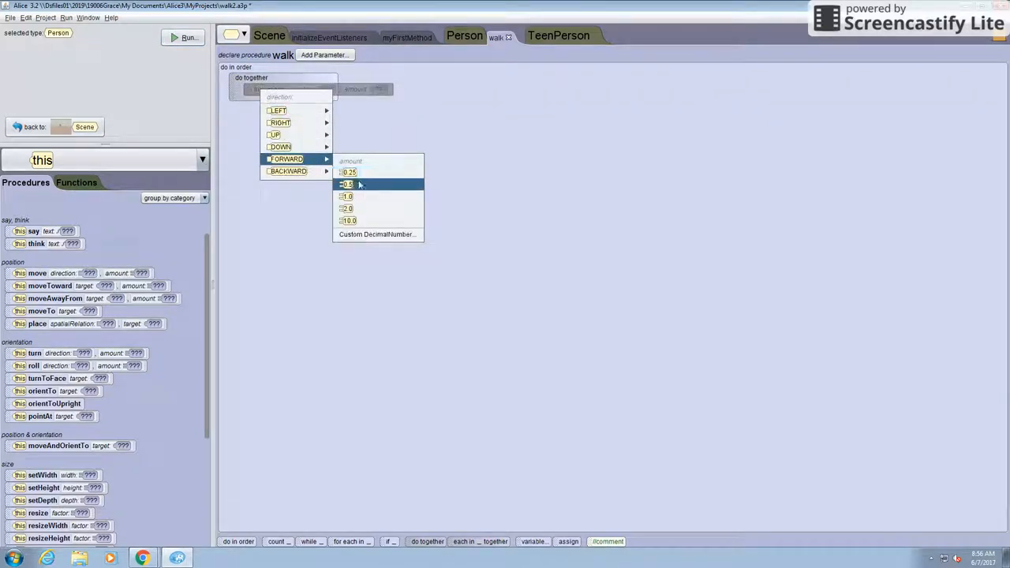
{"action": "left_click", "coordinate": [346, 183]}
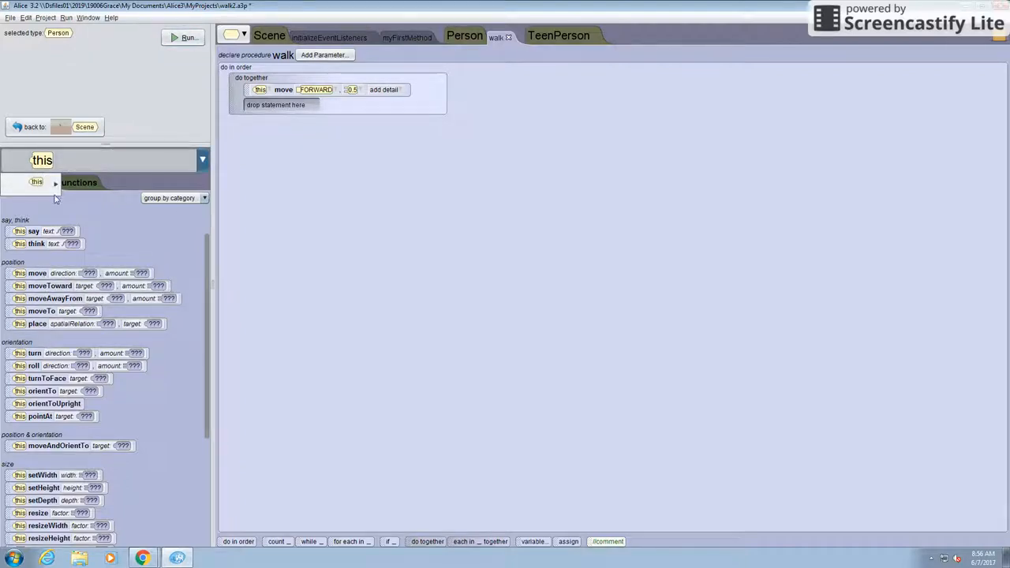
Step: Add left and right shoulder turns of LEFT 0.125 inside the do-together block
{"action": "left_click", "coordinate": [75, 183]}
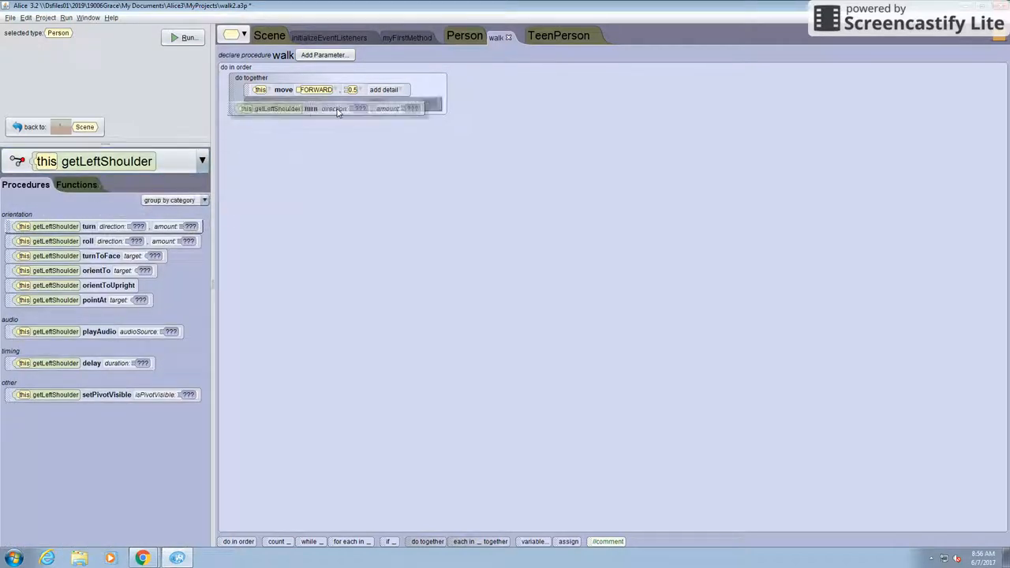
{"action": "left_click", "coordinate": [361, 104]}
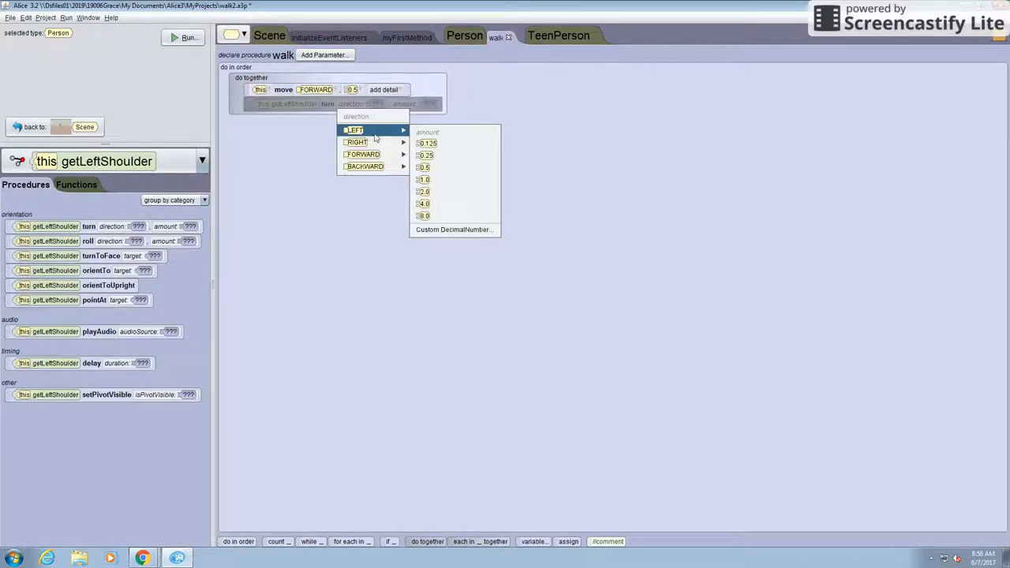
{"action": "left_click", "coordinate": [423, 143]}
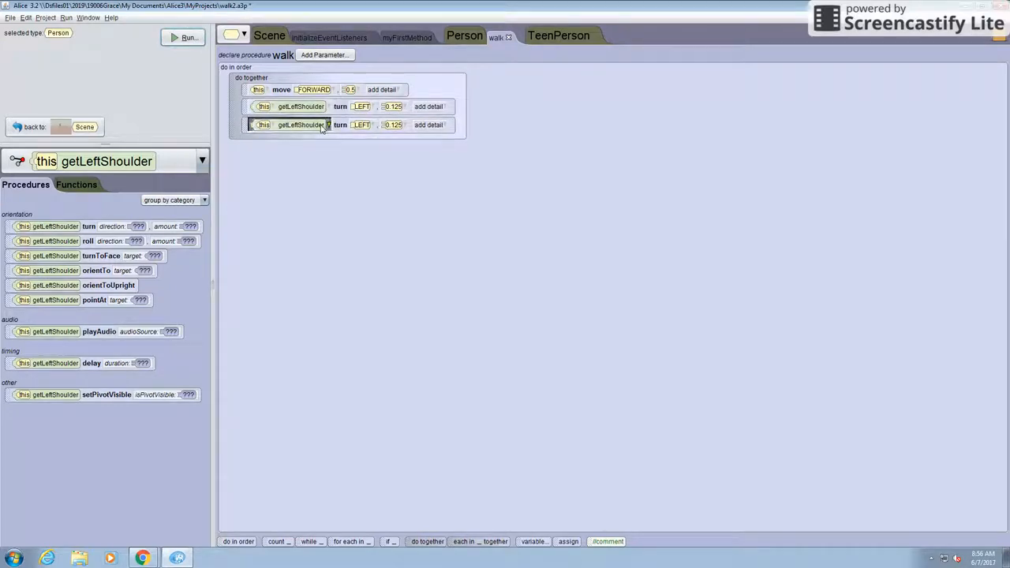
{"action": "left_click", "coordinate": [328, 125]}
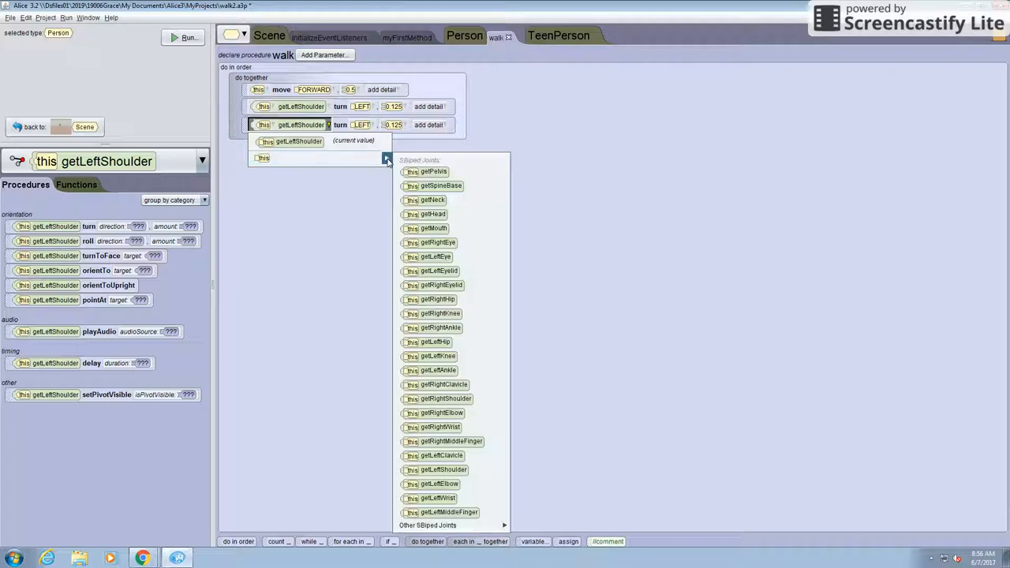
{"action": "mouse_move", "coordinate": [442, 456]}
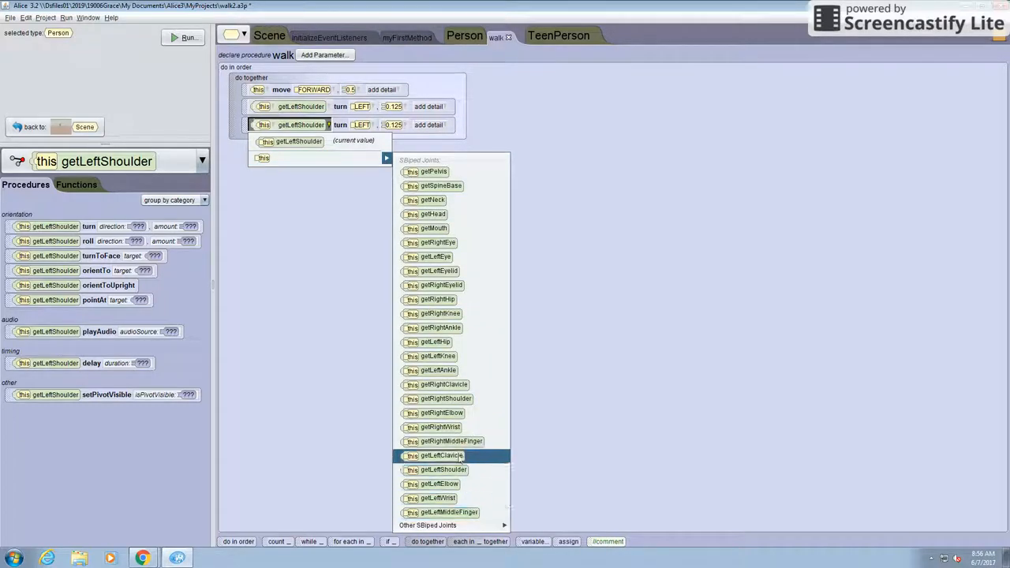
{"action": "left_click", "coordinate": [442, 398]}
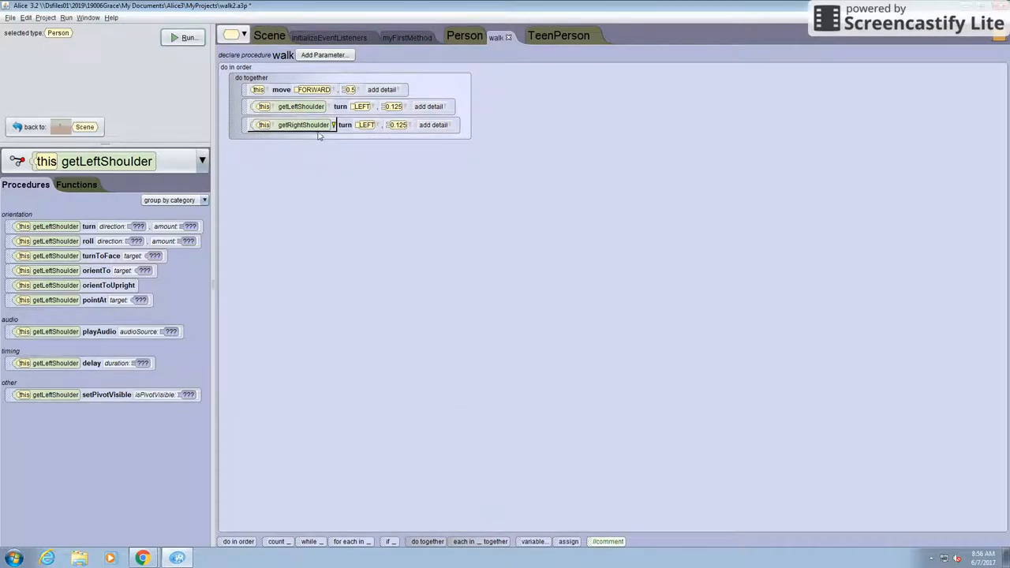
Step: Add left hip turning BACKWARD 0.06 and right hip turning FORWARD 0.06
{"action": "left_click", "coordinate": [55, 184]}
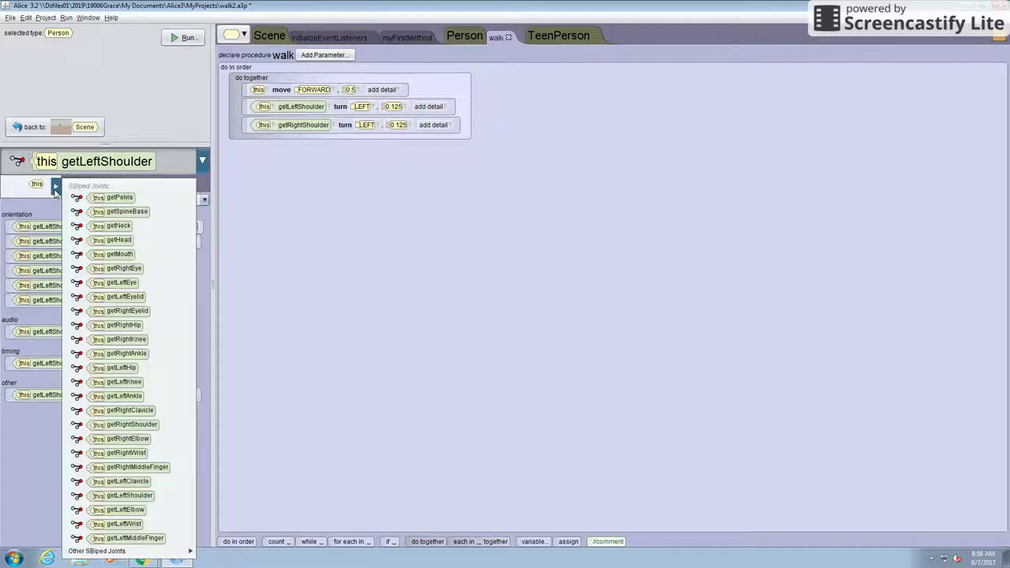
{"action": "left_click", "coordinate": [123, 368]}
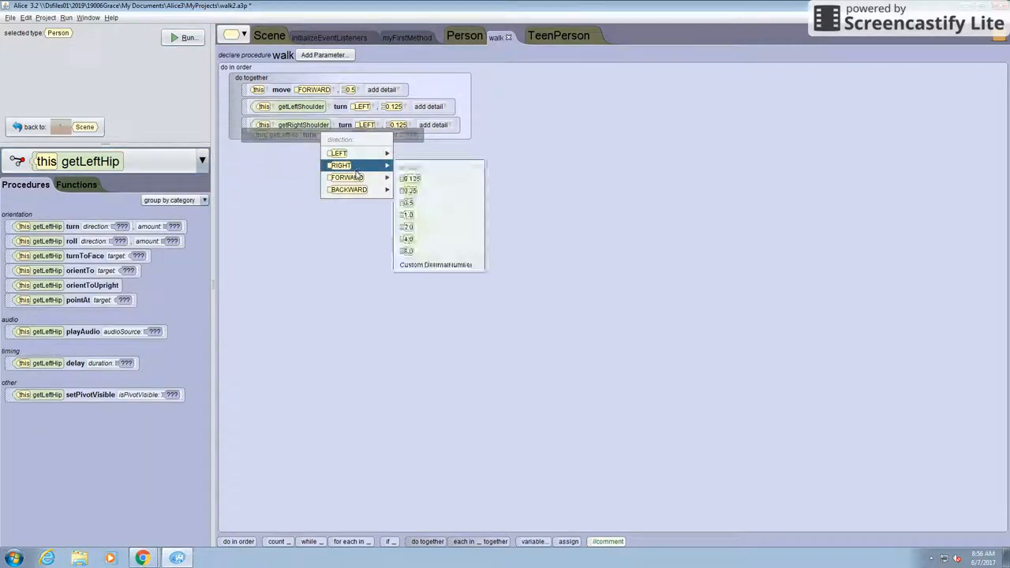
{"action": "mouse_move", "coordinate": [356, 189]}
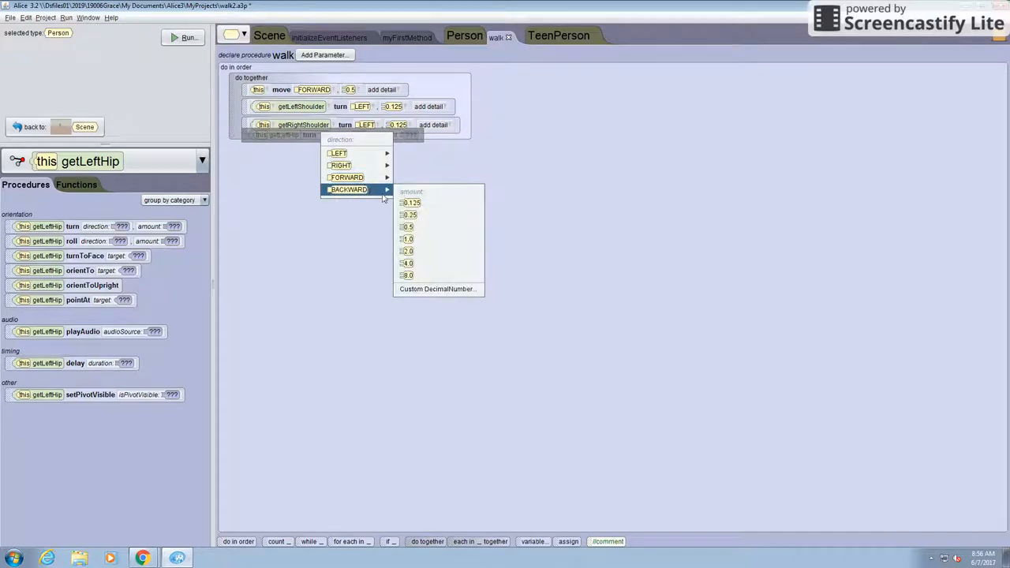
{"action": "left_click", "coordinate": [437, 289]}
{"action": "type", "text": ".06"}
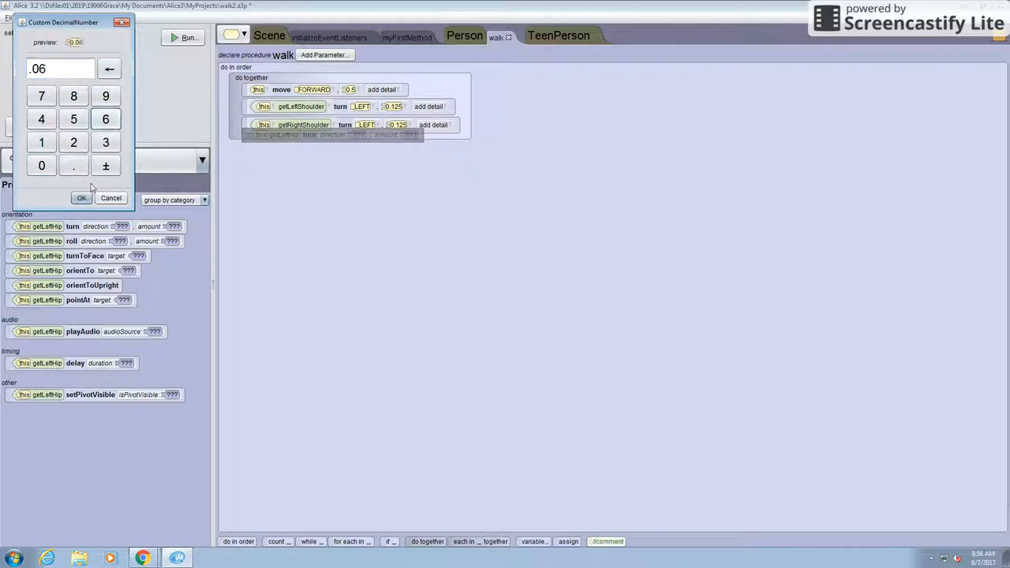
{"action": "left_click", "coordinate": [77, 197]}
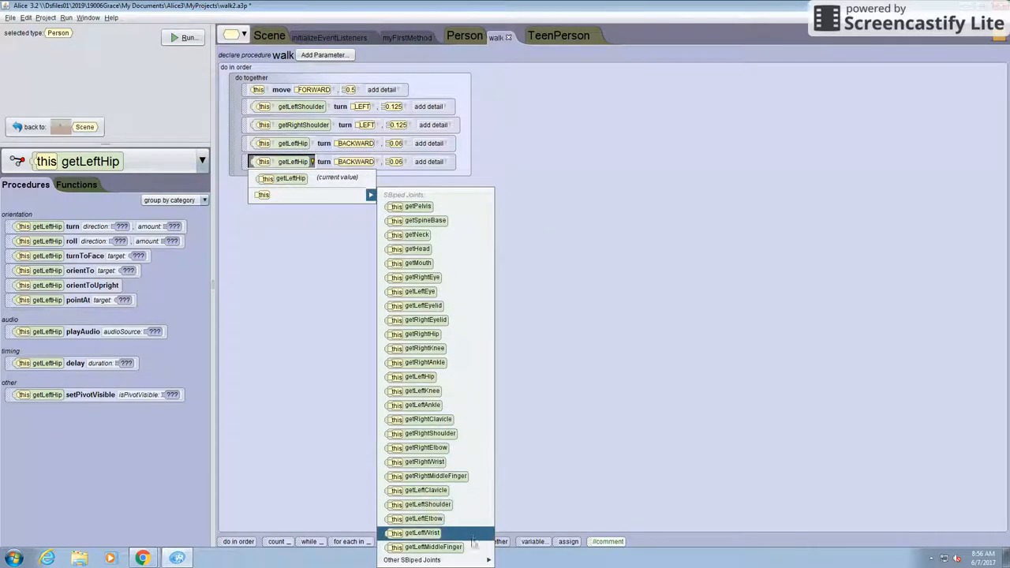
{"action": "mouse_move", "coordinate": [420, 349]}
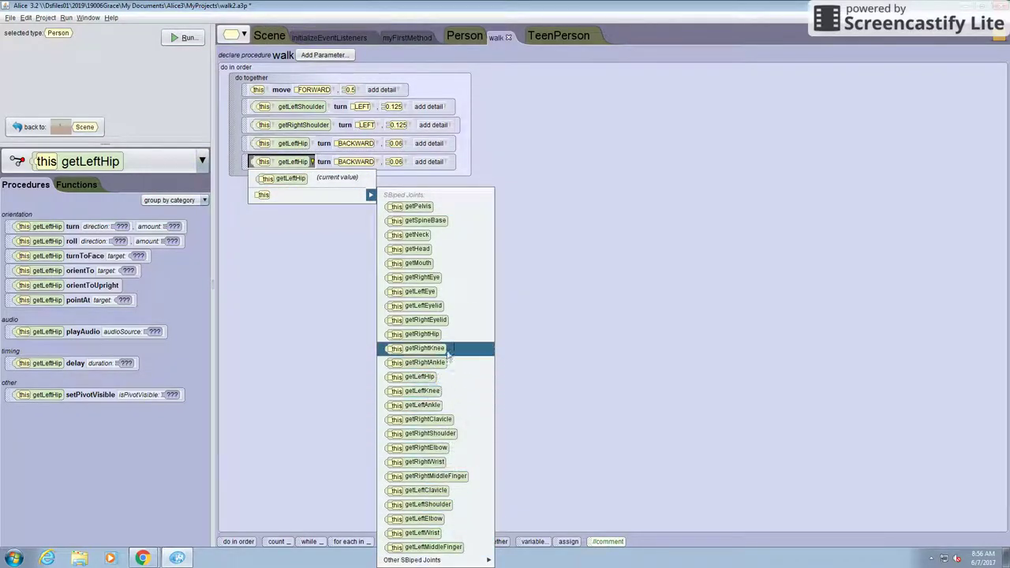
{"action": "left_click", "coordinate": [420, 349]}
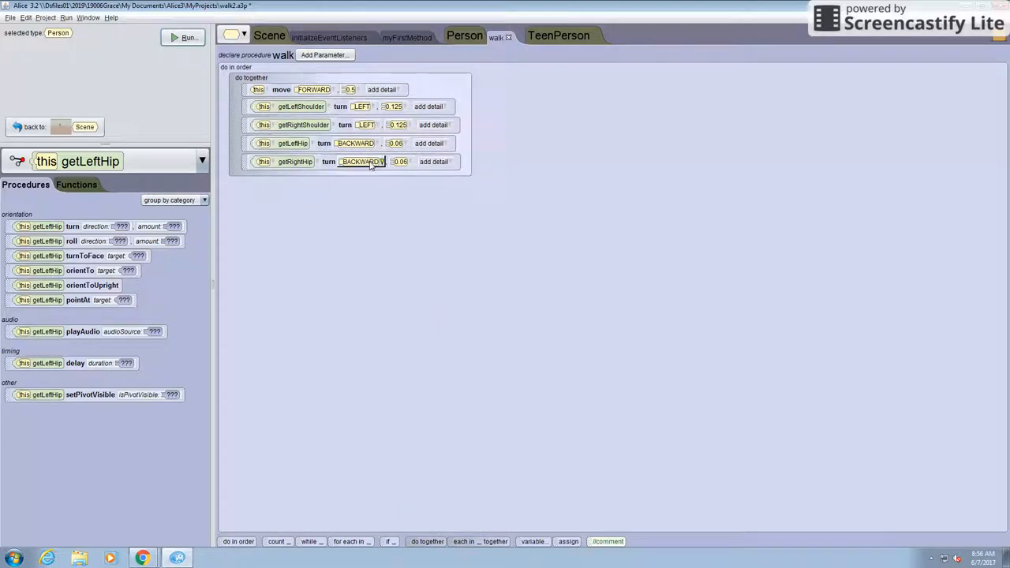
{"action": "left_click", "coordinate": [360, 161]}
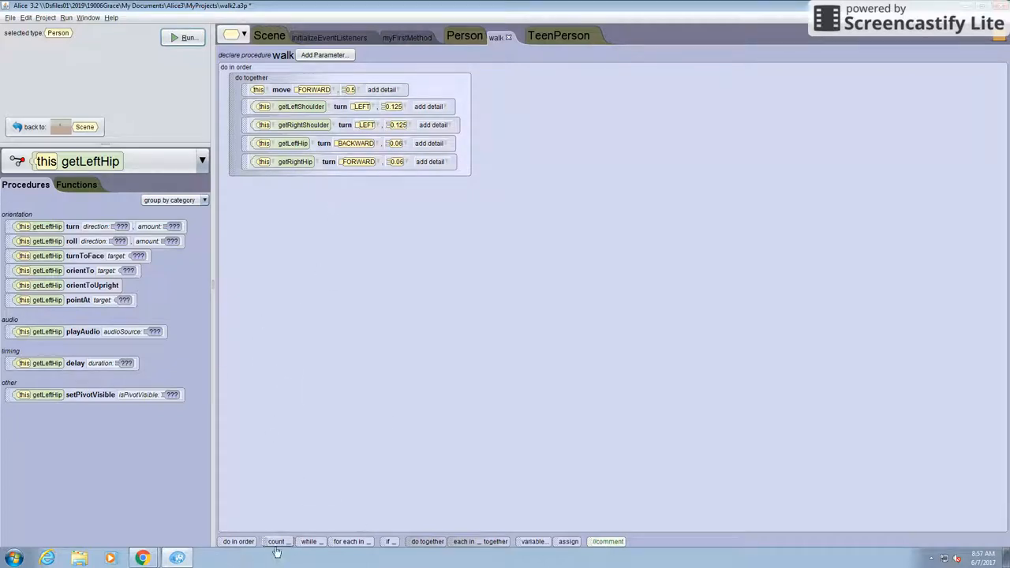
Step: Place a count loop repeating twice beneath the do-together block
{"action": "left_click", "coordinate": [278, 540]}
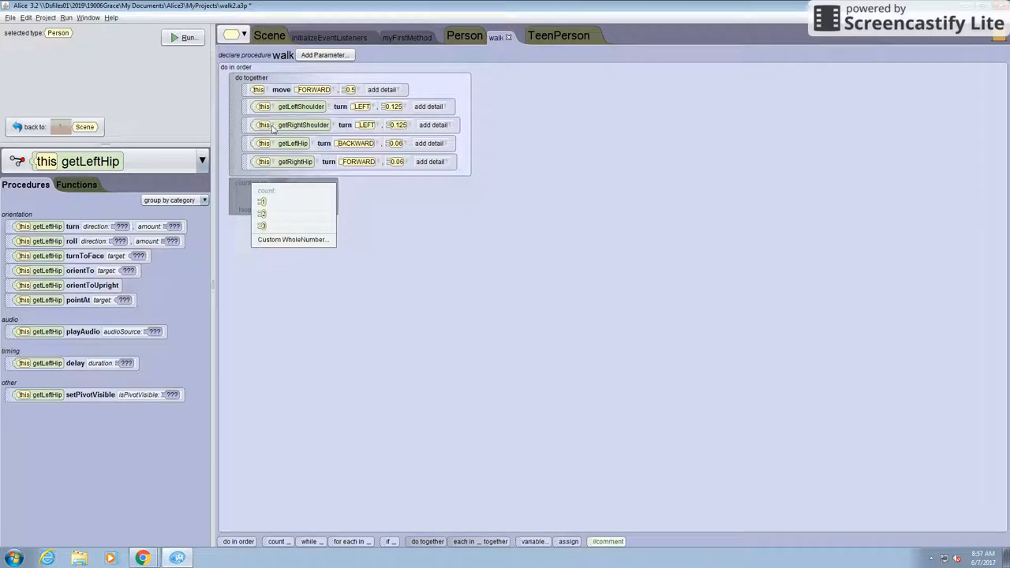
{"action": "left_click", "coordinate": [272, 213]}
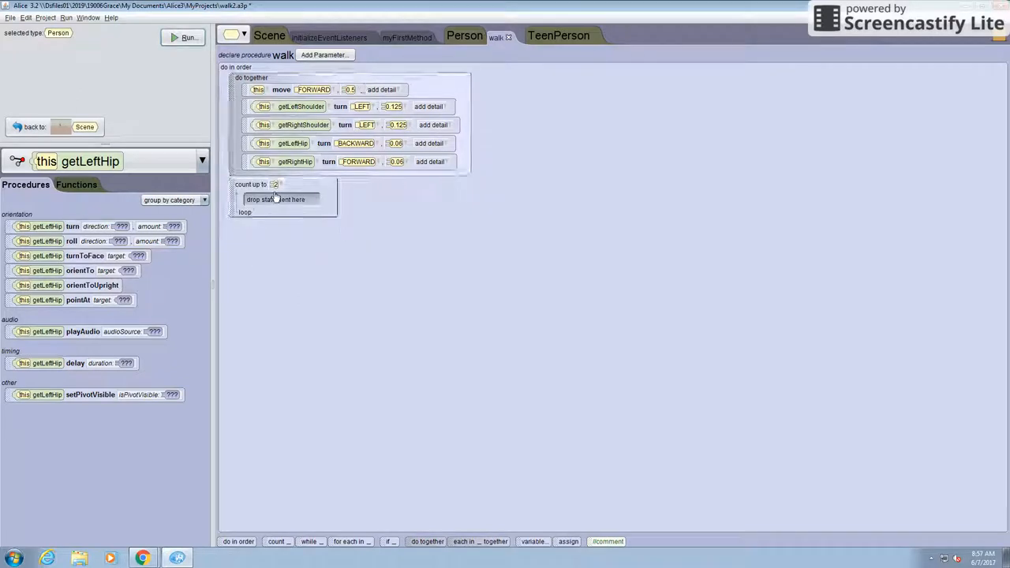
{"action": "left_click", "coordinate": [275, 183]}
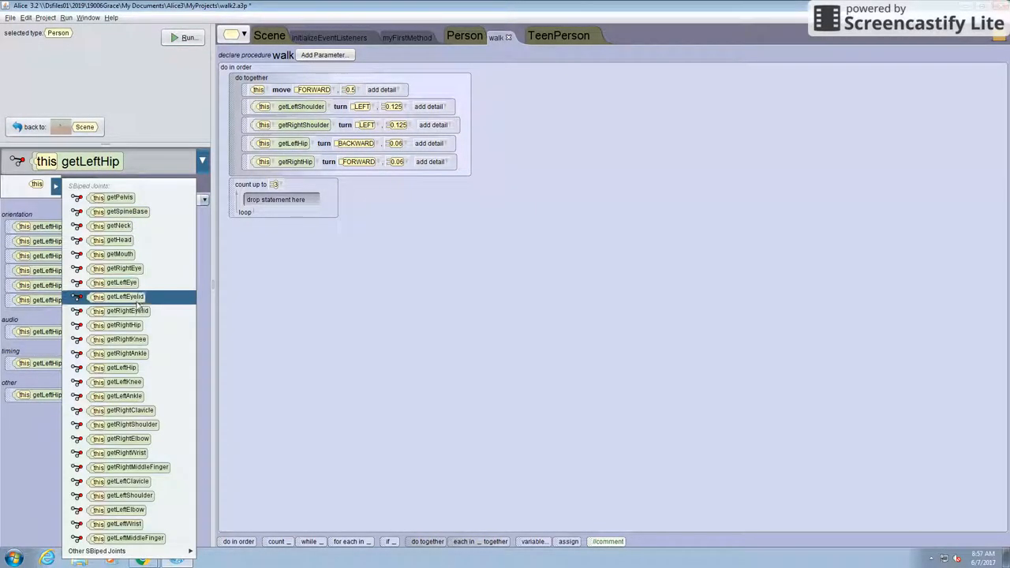
{"action": "mouse_move", "coordinate": [135, 538]}
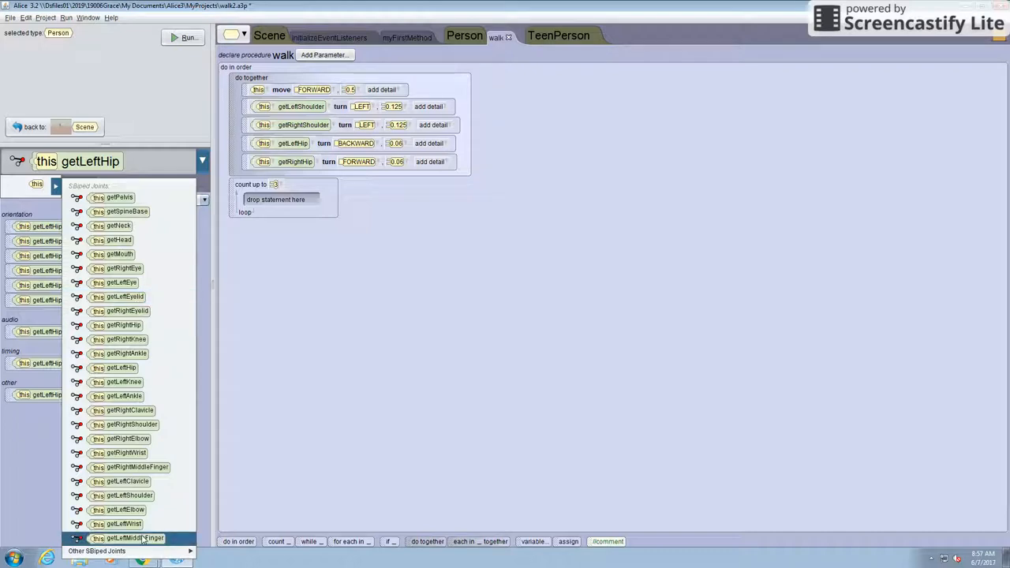
{"action": "mouse_move", "coordinate": [120, 283]}
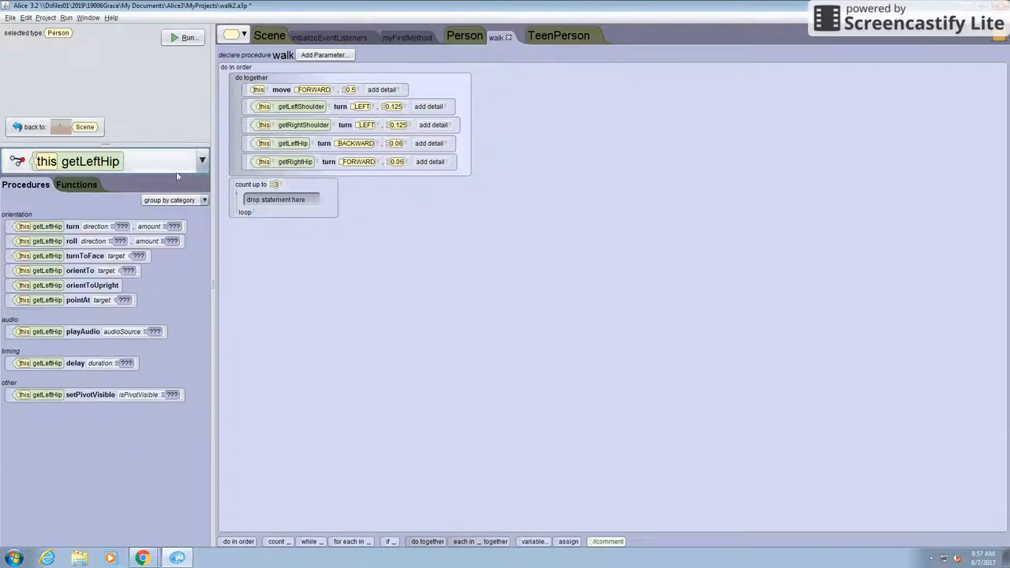
Step: Copy the walking steps into the loop and set both shoulders to turn RIGHT 0.2
{"action": "left_click_drag", "start_coordinate": [276, 89], "coordinate": [276, 199]}
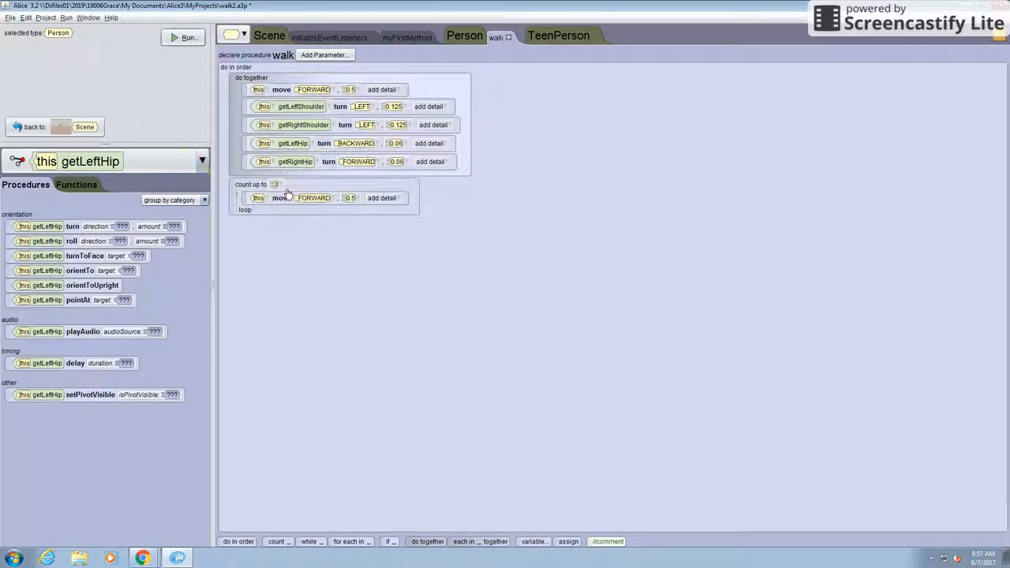
{"action": "mouse_move", "coordinate": [288, 180]}
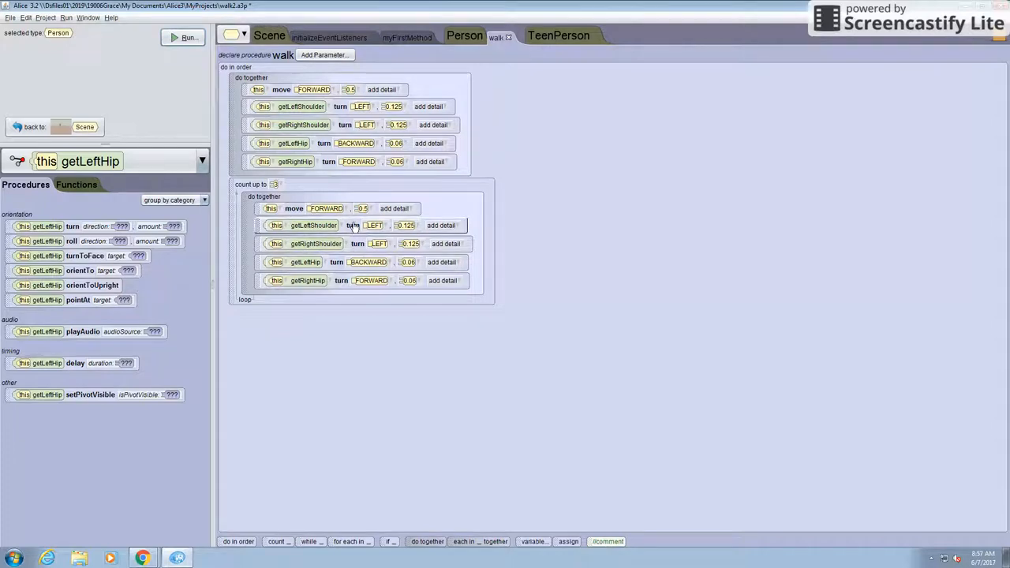
{"action": "left_click", "coordinate": [374, 225]}
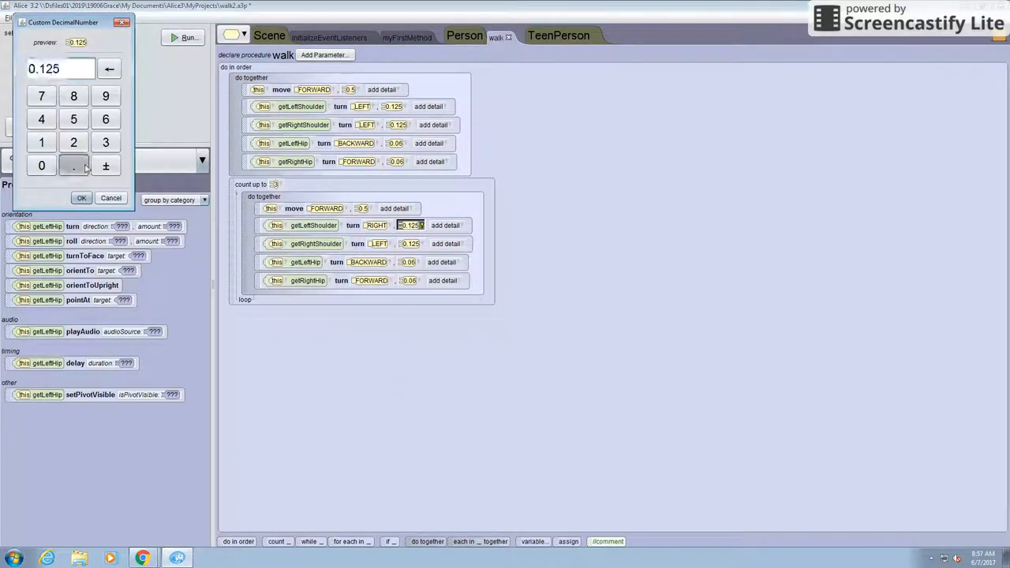
{"action": "left_click", "coordinate": [81, 198]}
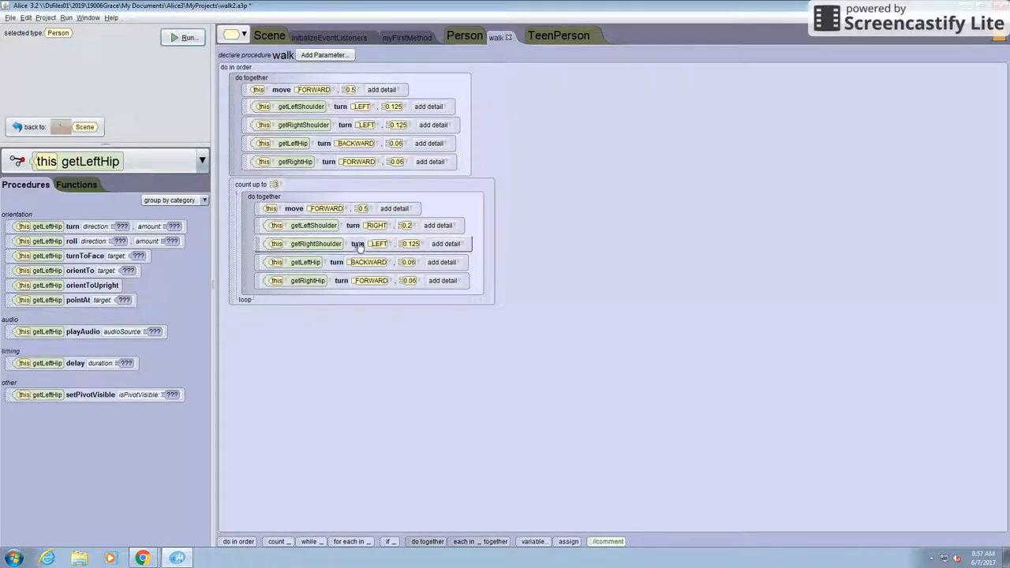
{"action": "left_click", "coordinate": [379, 244]}
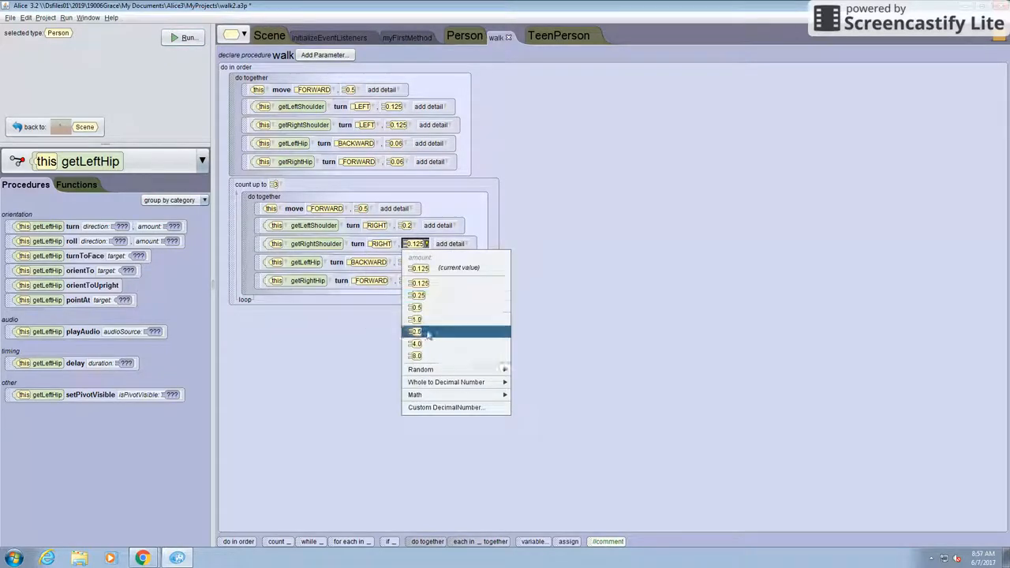
{"action": "left_click", "coordinate": [446, 407]}
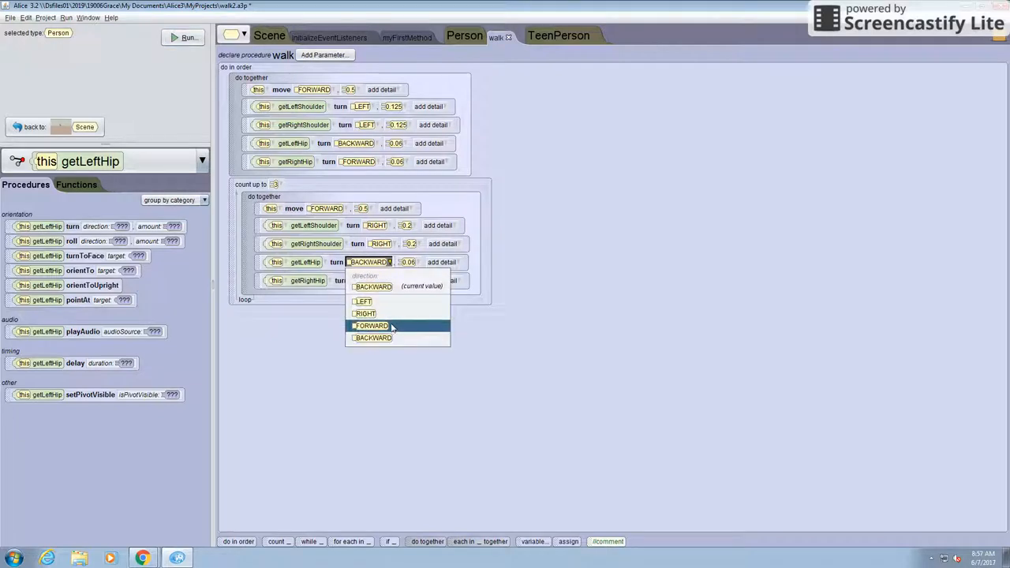
Step: Set the copied left hip to FORWARD 0.12 and the right hip to BACKWARD
{"action": "left_click", "coordinate": [369, 325]}
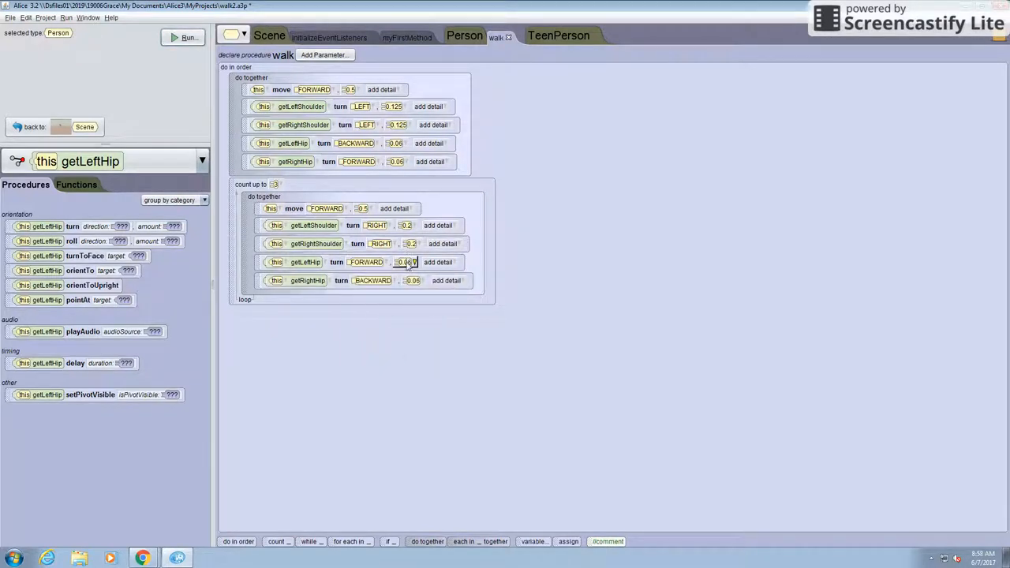
{"action": "left_click", "coordinate": [404, 262]}
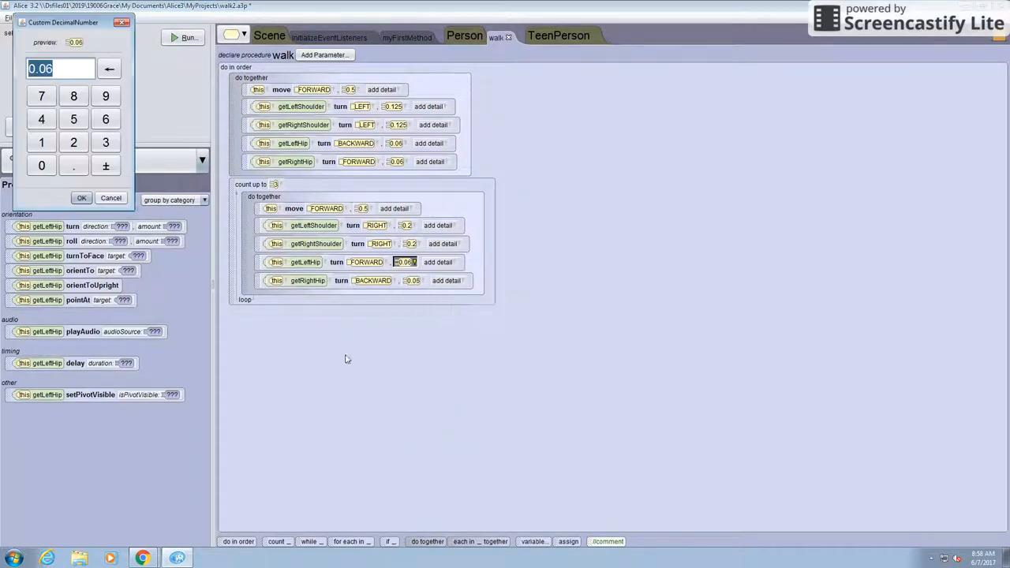
{"action": "left_click", "coordinate": [82, 197]}
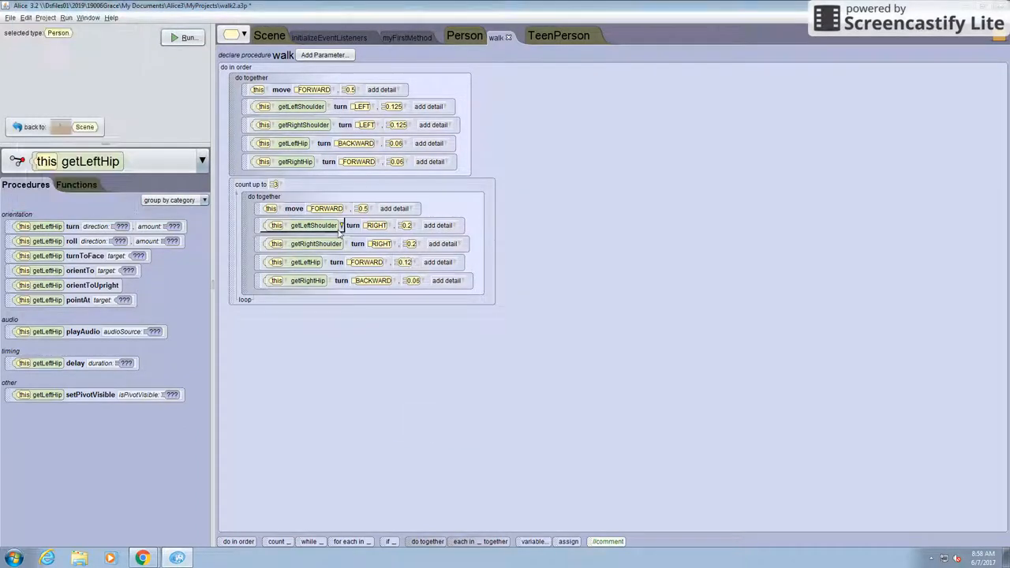
{"action": "left_click", "coordinate": [411, 281]}
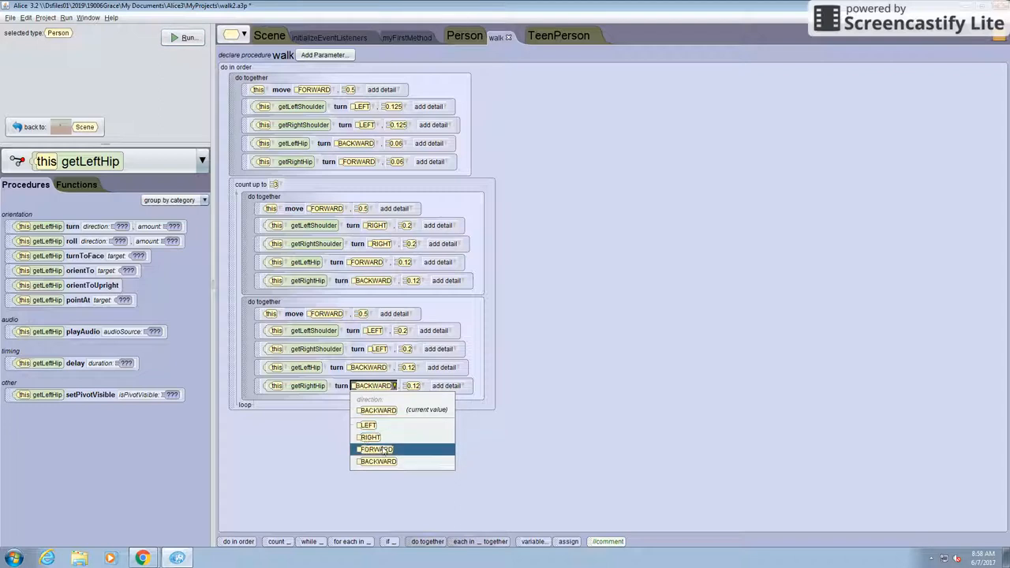
Step: Make the second loop step's right hip turn FORWARD
{"action": "left_click", "coordinate": [374, 448]}
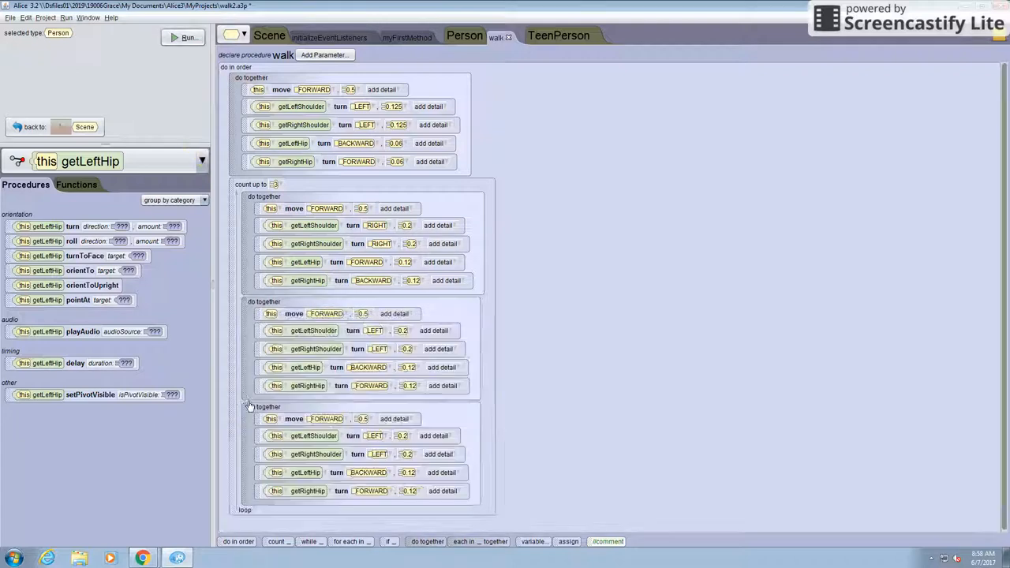
Step: Set the third loop step to shoulders RIGHT, left hip FORWARD, right hip BACKWARD
{"action": "left_click", "coordinate": [372, 434]}
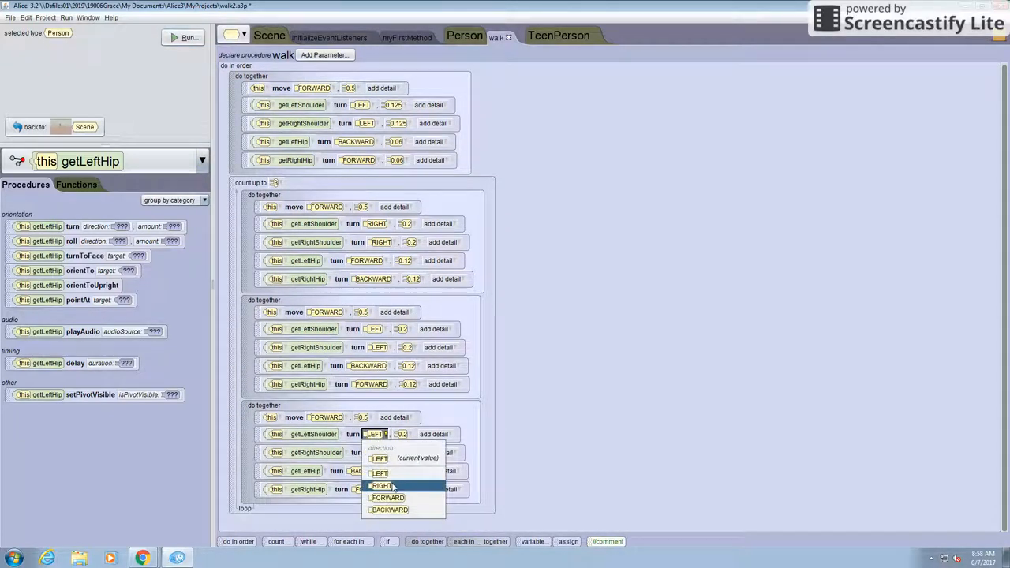
{"action": "left_click", "coordinate": [382, 483]}
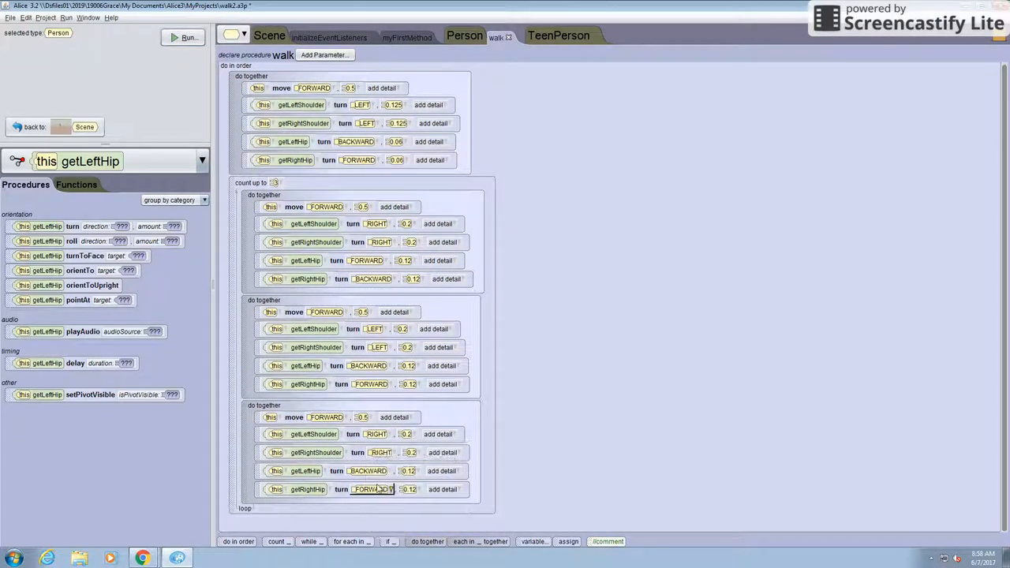
{"action": "left_click", "coordinate": [372, 489]}
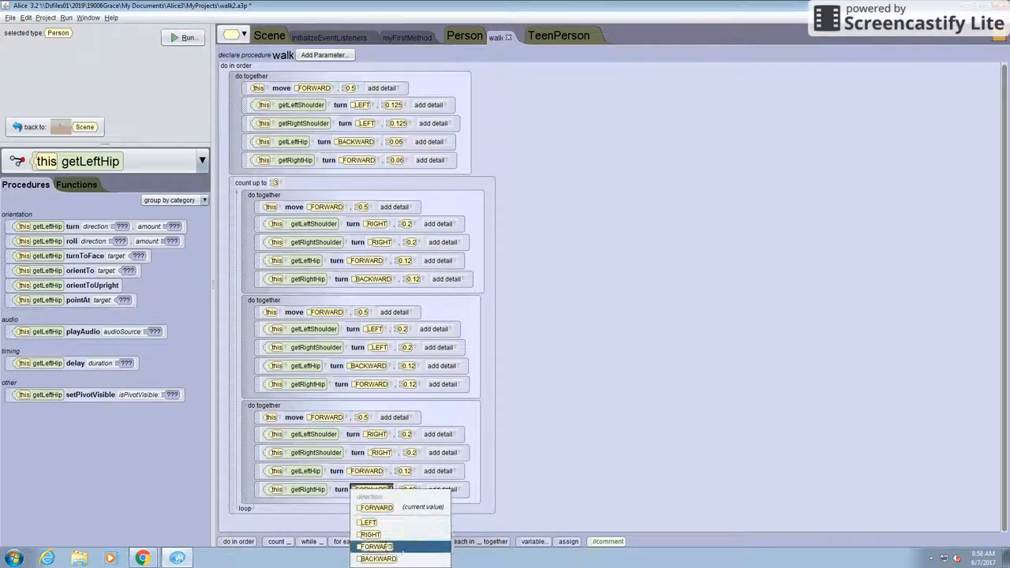
{"action": "left_click", "coordinate": [394, 567]}
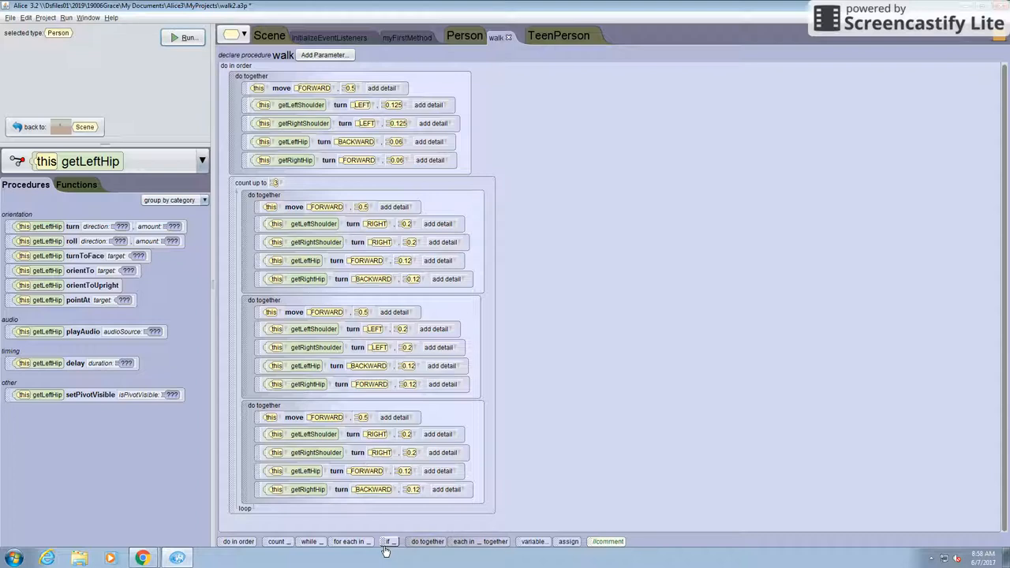
{"action": "left_click", "coordinate": [389, 541]}
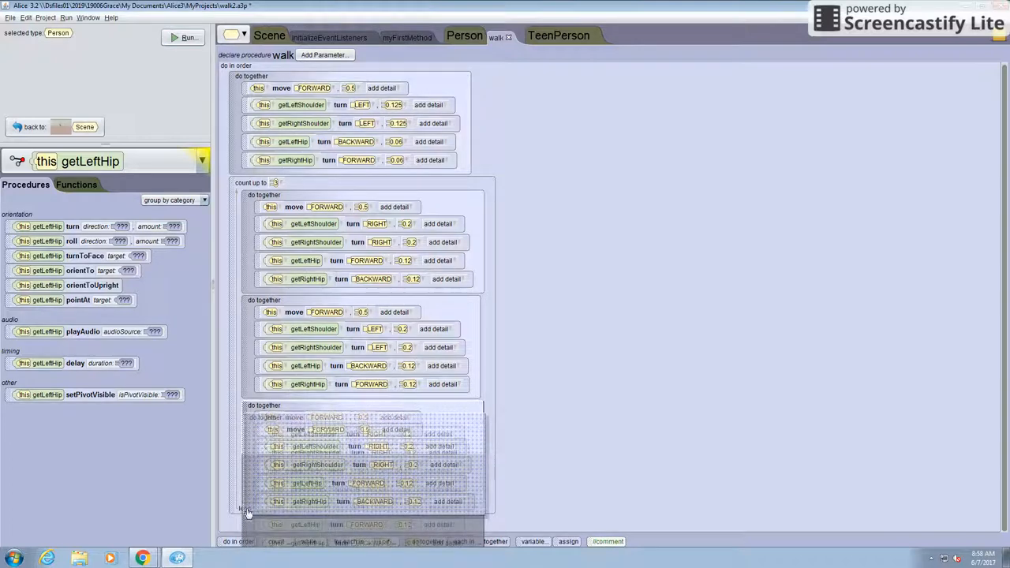
Step: Set the fourth loop step's left shoulder to LEFT and right hip to FORWARD
{"action": "left_click", "coordinate": [377, 434]}
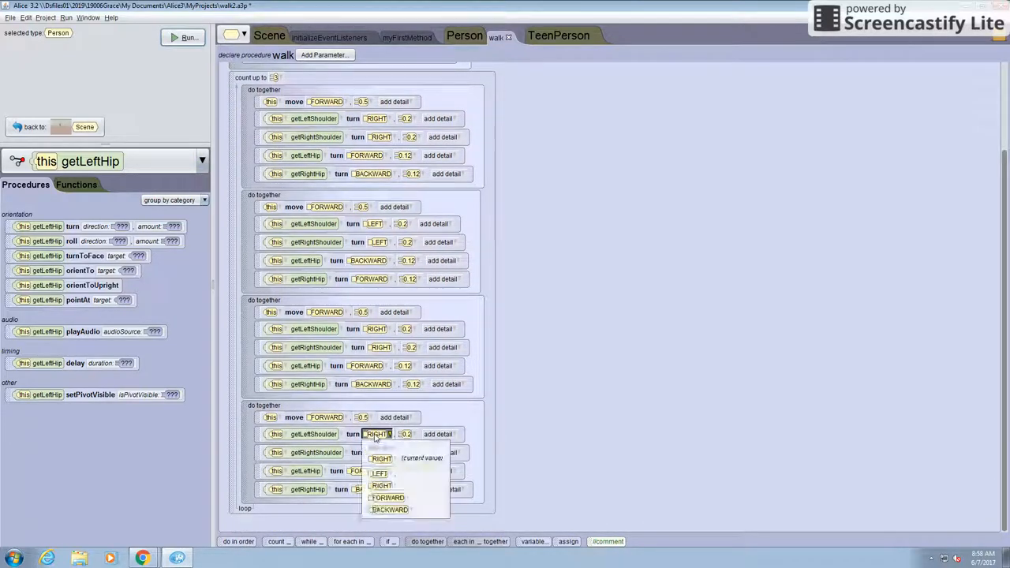
{"action": "left_click", "coordinate": [378, 474]}
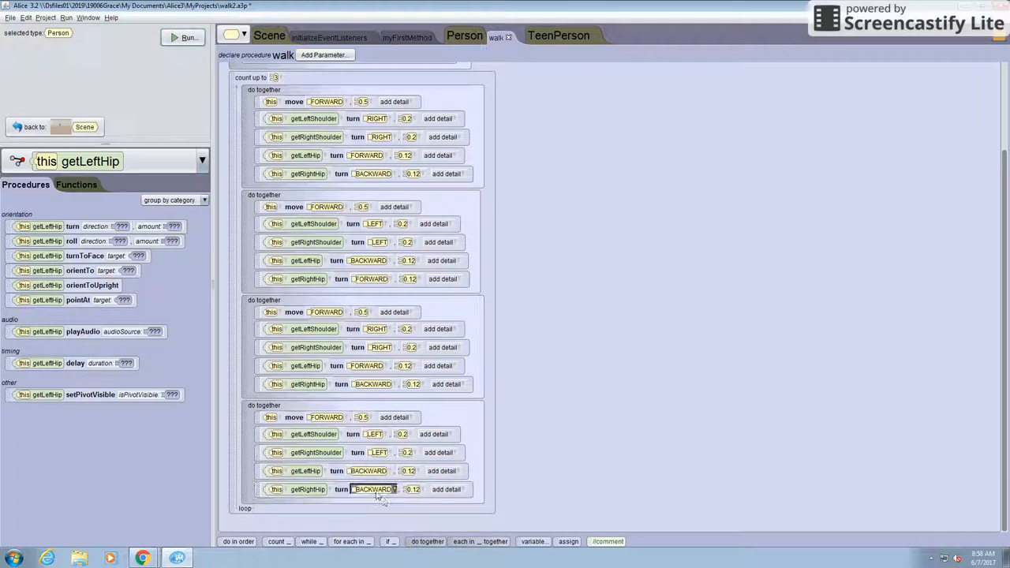
{"action": "left_click", "coordinate": [371, 489]}
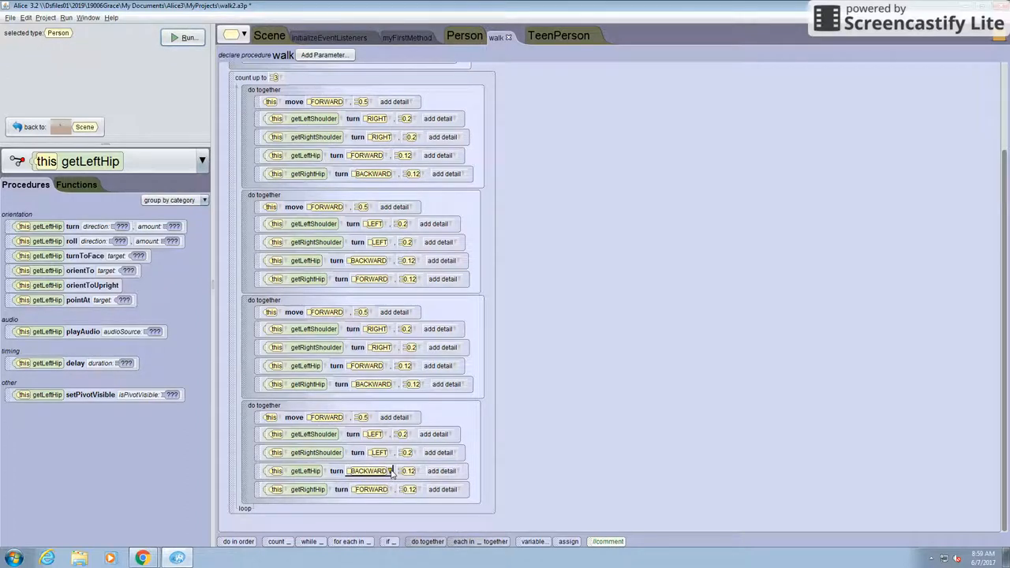
{"action": "mouse_move", "coordinate": [395, 471]}
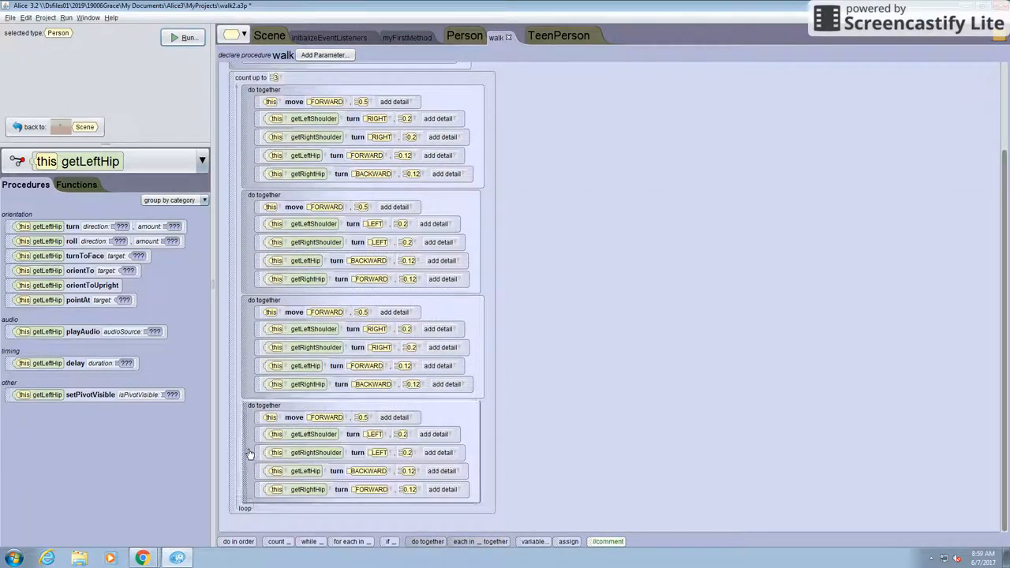
Step: Give the reset step's left shoulder a custom 0.125 amount and turn the left hip FORWARD
{"action": "scroll", "scroll_direction": "down", "scroll_amount": 3}
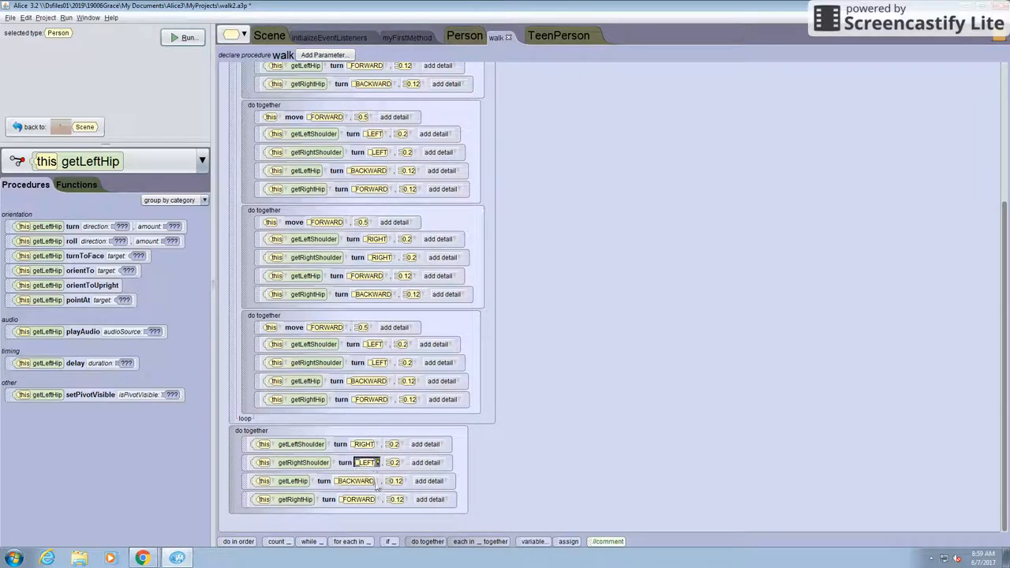
{"action": "left_click", "coordinate": [357, 464]}
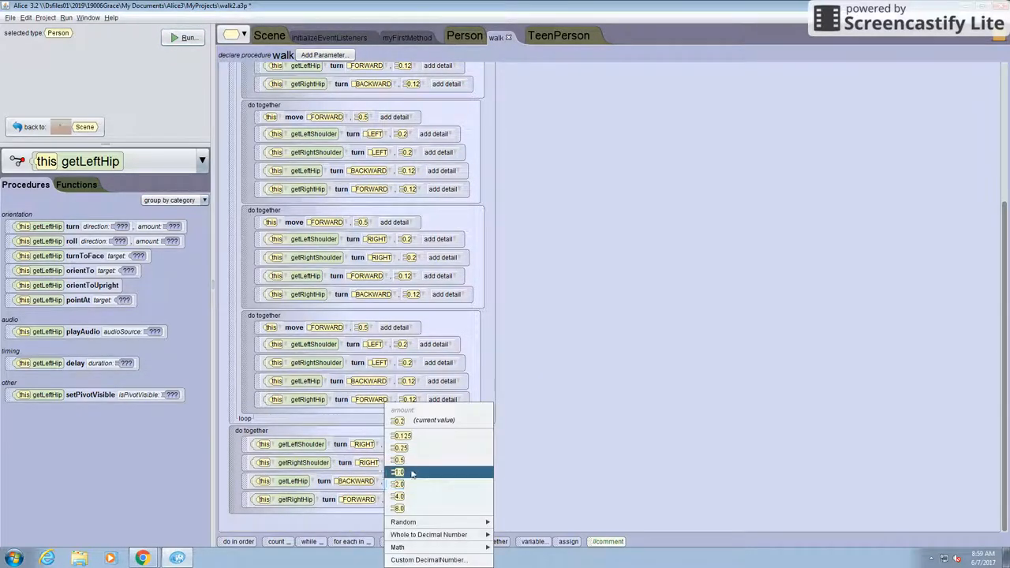
{"action": "left_click", "coordinate": [427, 560]}
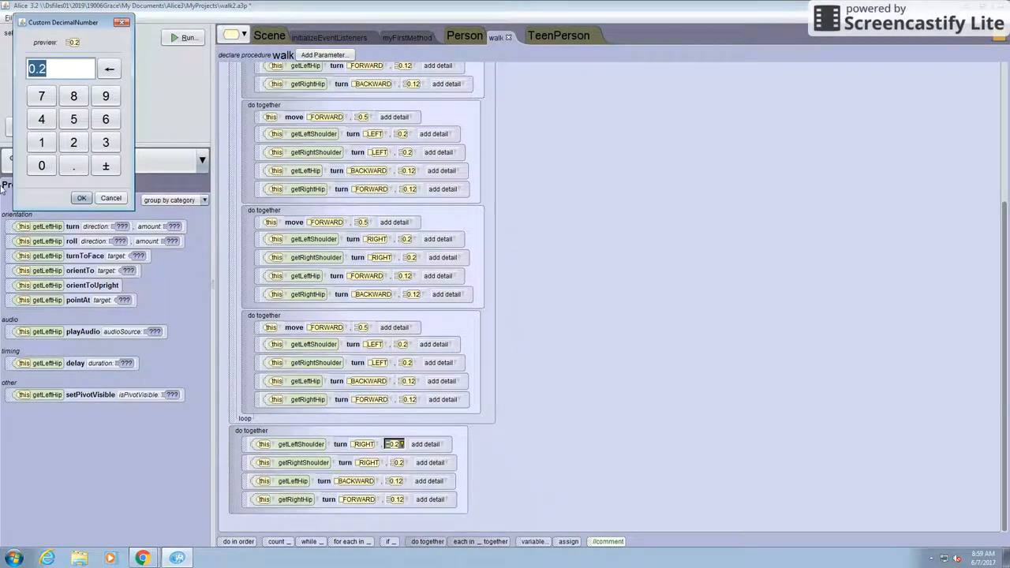
{"action": "mouse_move", "coordinate": [41, 285]}
{"action": "type", "text": "0.125"}
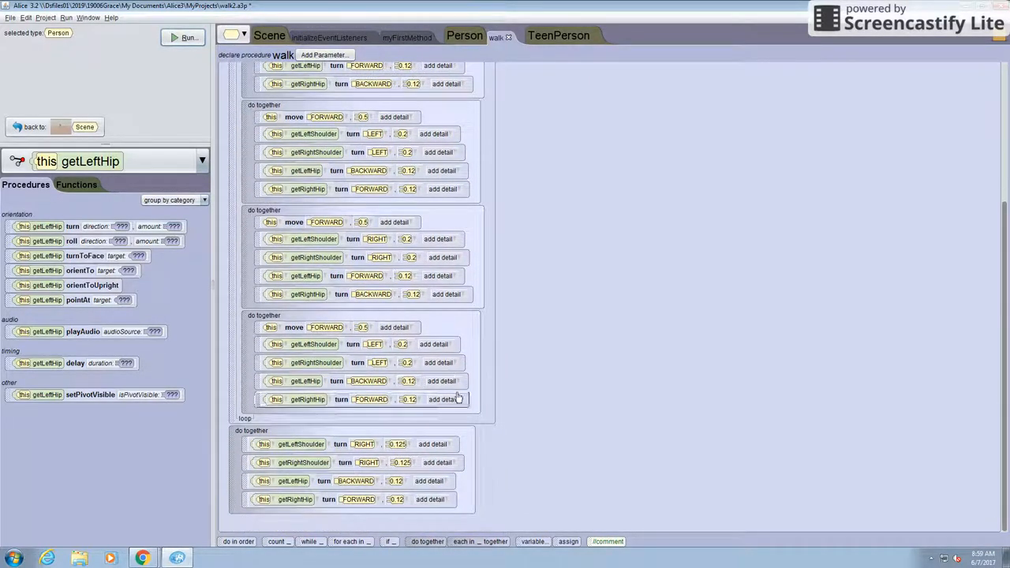
{"action": "mouse_move", "coordinate": [385, 482]}
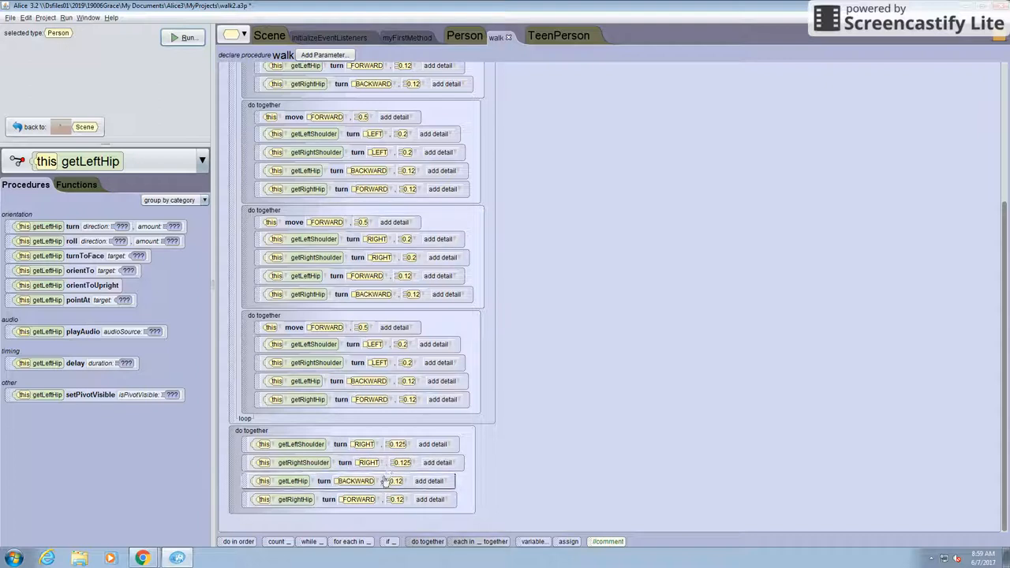
{"action": "left_click", "coordinate": [354, 480]}
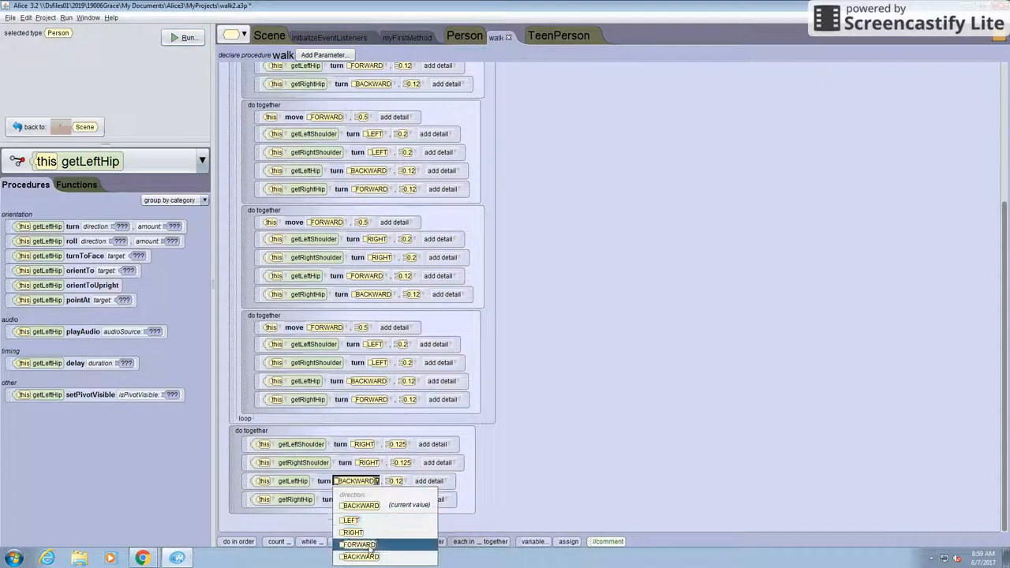
{"action": "left_click", "coordinate": [354, 545]}
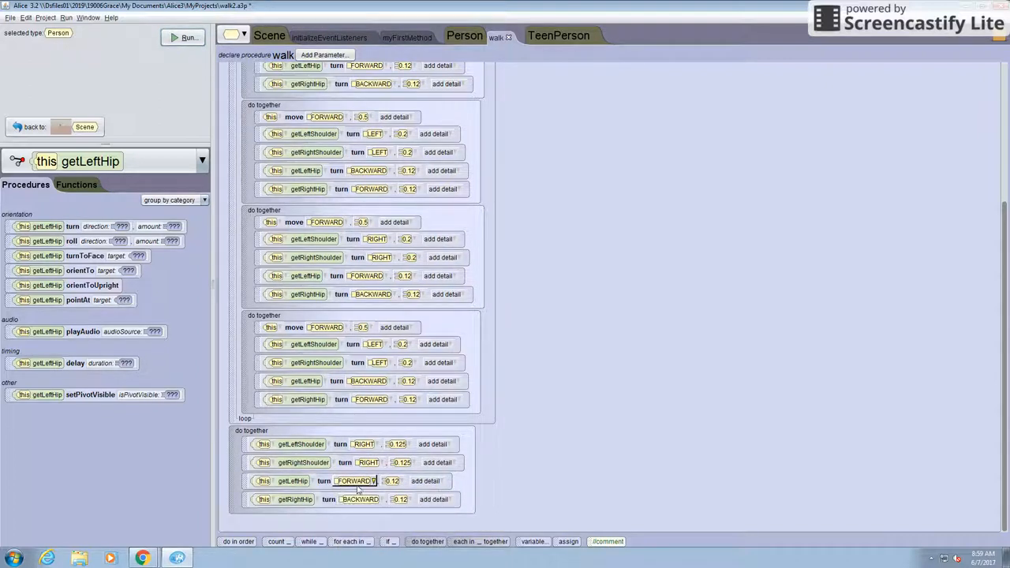
Step: Enter custom turn amounts for the reset step's left and right hips
{"action": "left_click", "coordinate": [401, 481]}
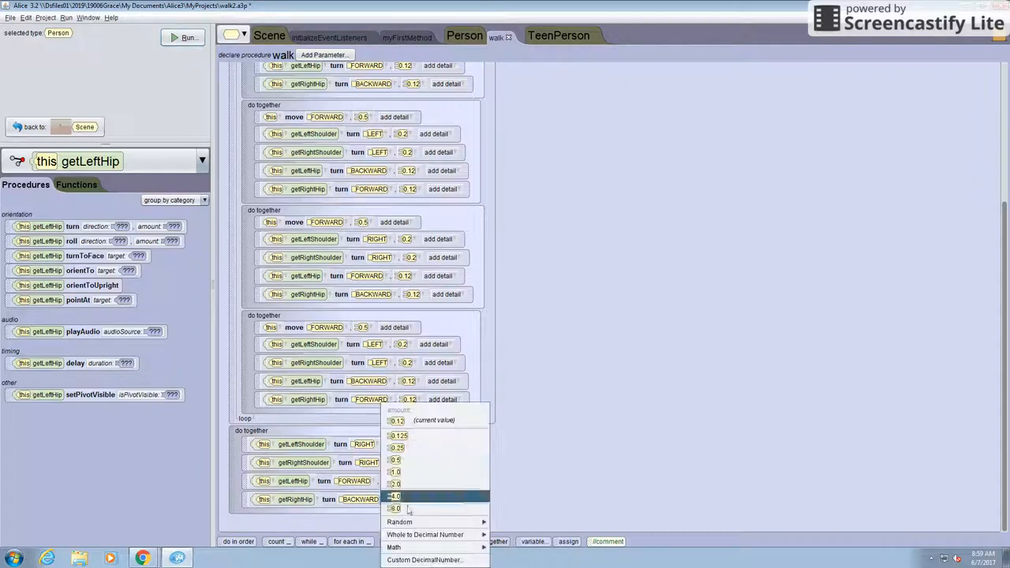
{"action": "left_click", "coordinate": [425, 559]}
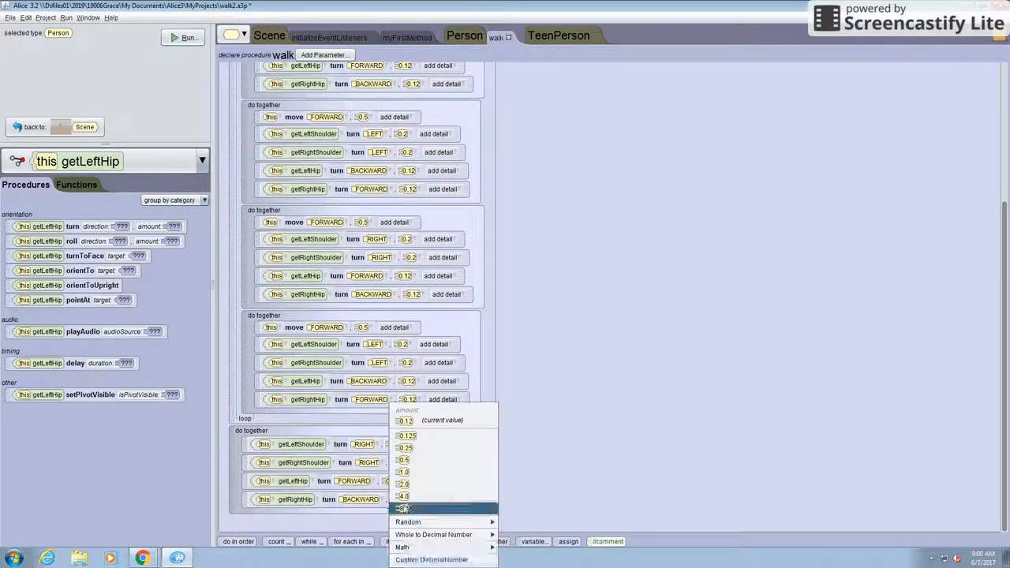
{"action": "left_click", "coordinate": [441, 557]}
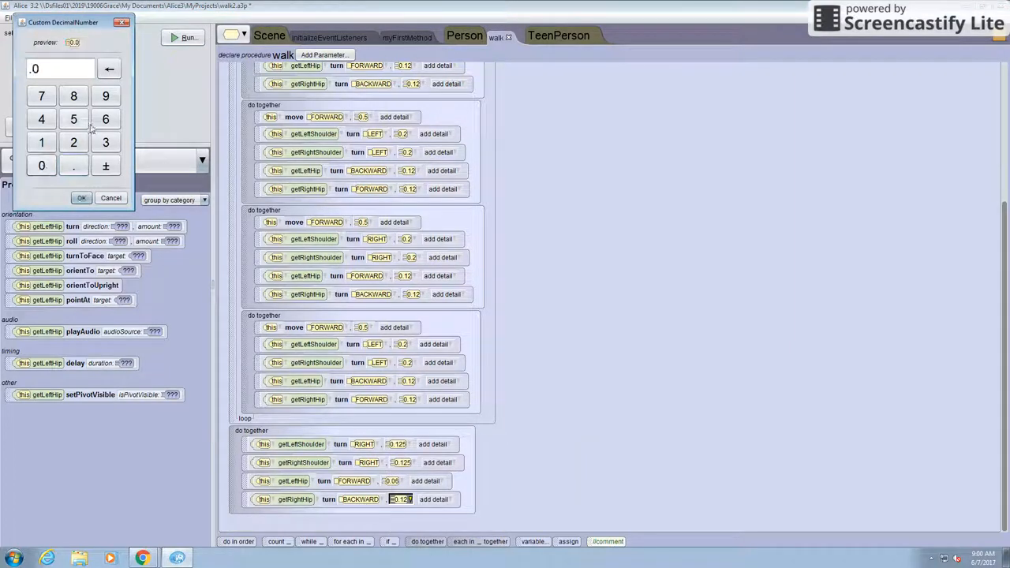
{"action": "left_click", "coordinate": [81, 198]}
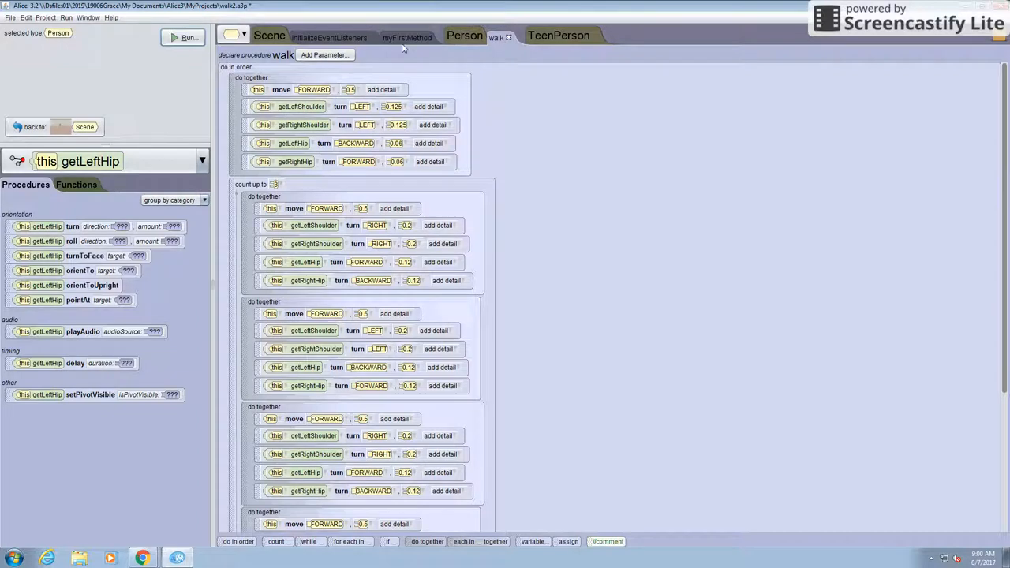
Step: Switch to myFirstMethod with the this.teenPerson walk call and run the world
{"action": "left_click", "coordinate": [407, 36]}
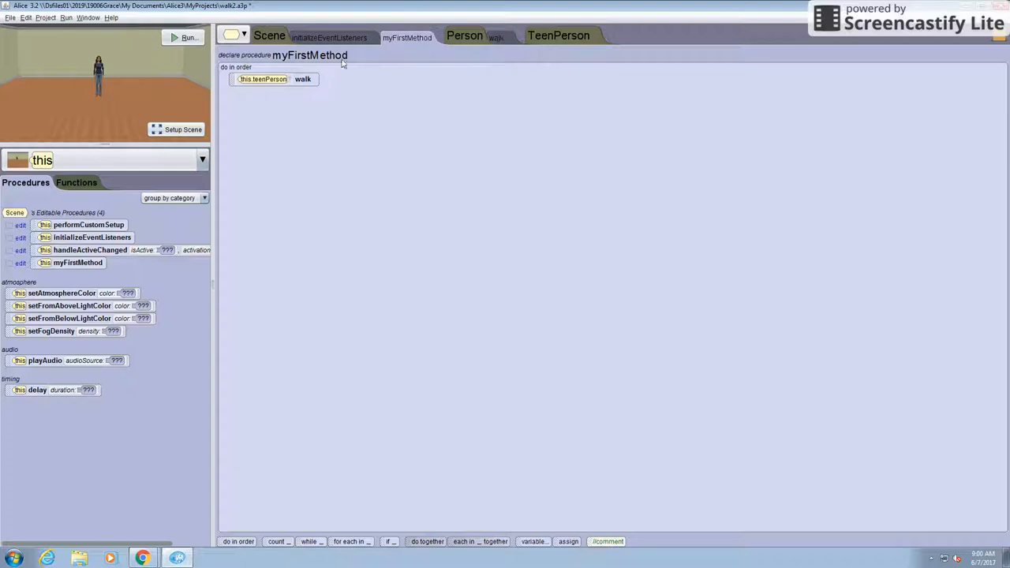
{"action": "left_click", "coordinate": [184, 37]}
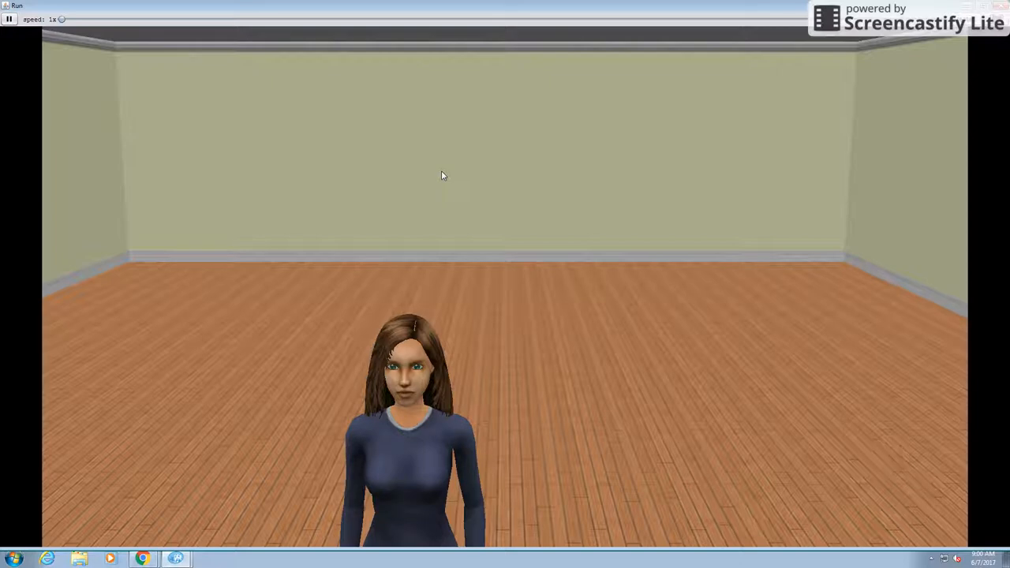
{"action": "mouse_move", "coordinate": [470, 161]}
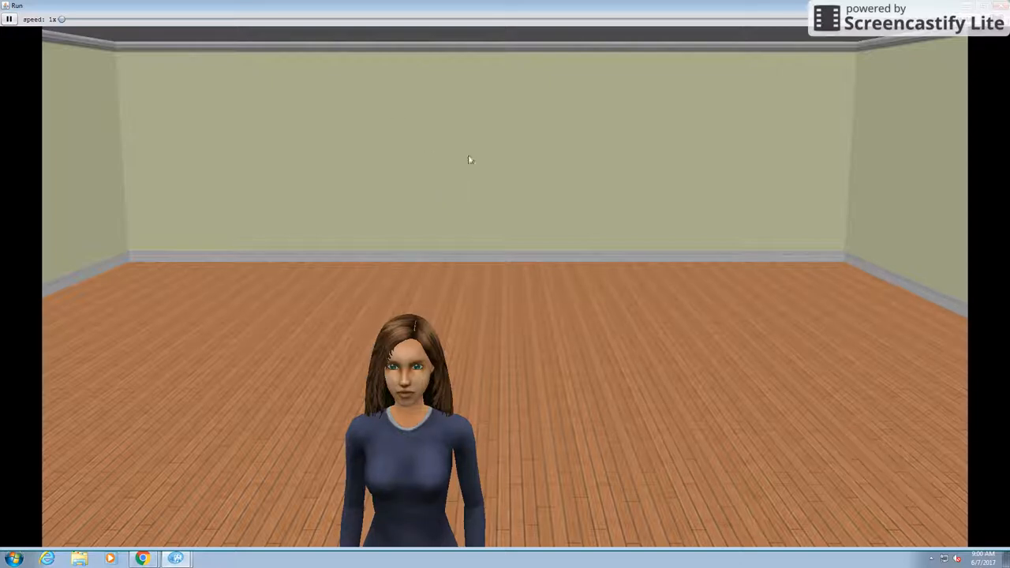